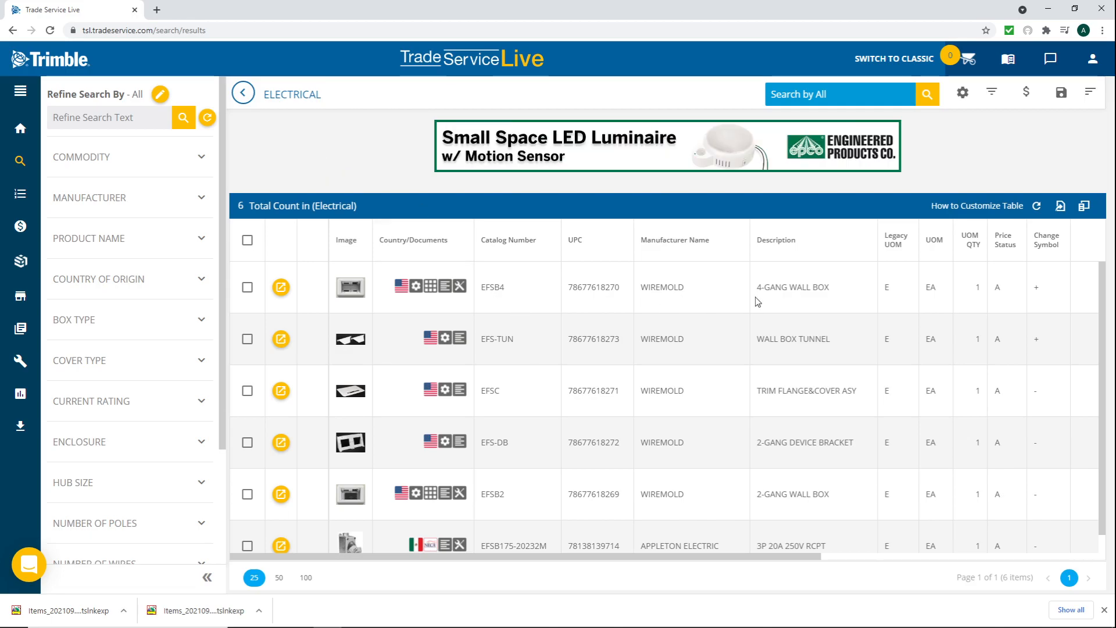
mouse_move(788, 298)
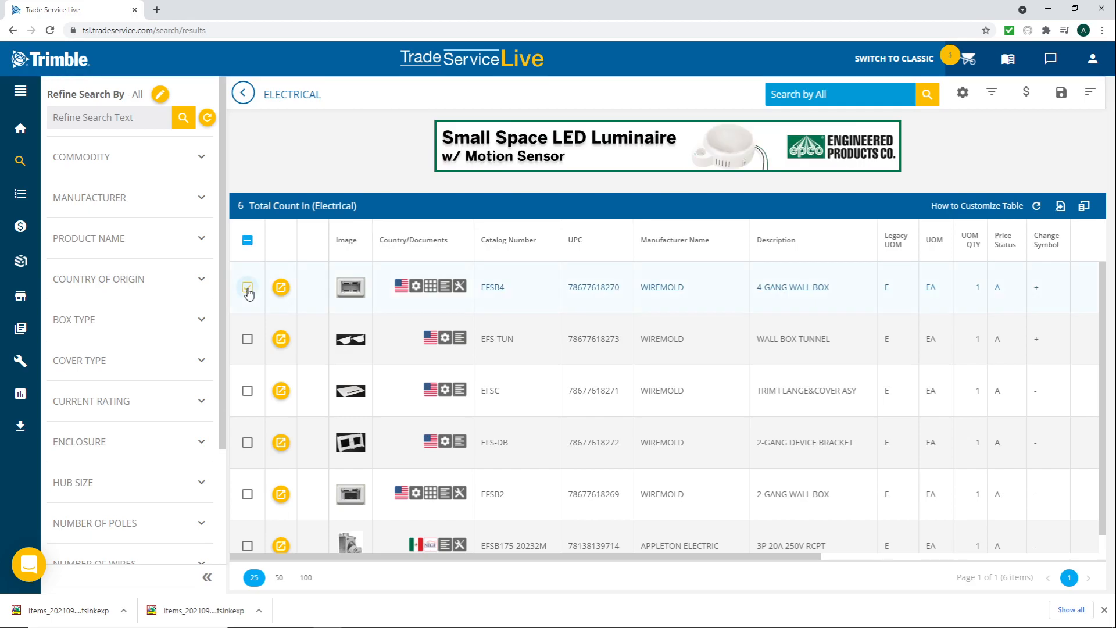
Tick the EFSB4 4-gang wall box row so the cart counter shows 1
left_click(247, 287)
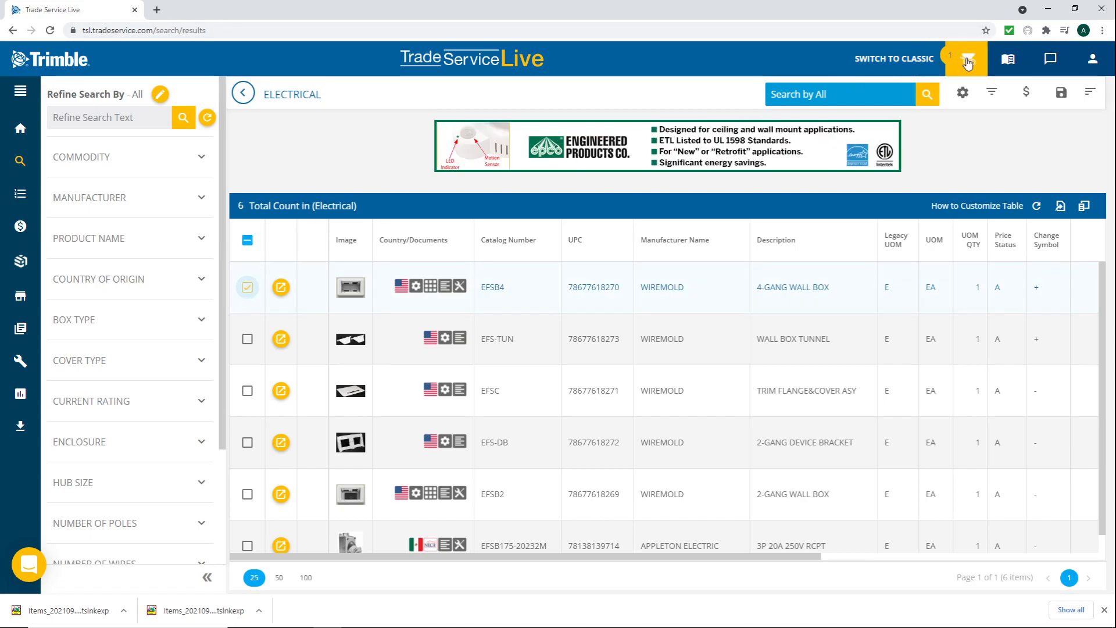
Send the carted EFSB4 wall box out through Send To as a Link Export
left_click(967, 58)
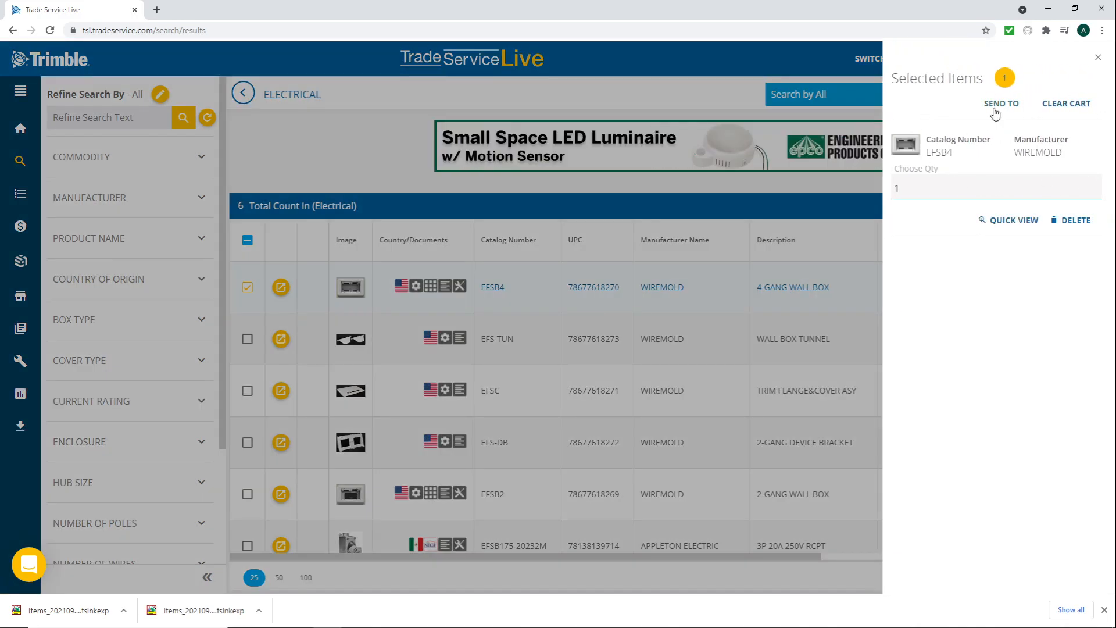
left_click(1002, 103)
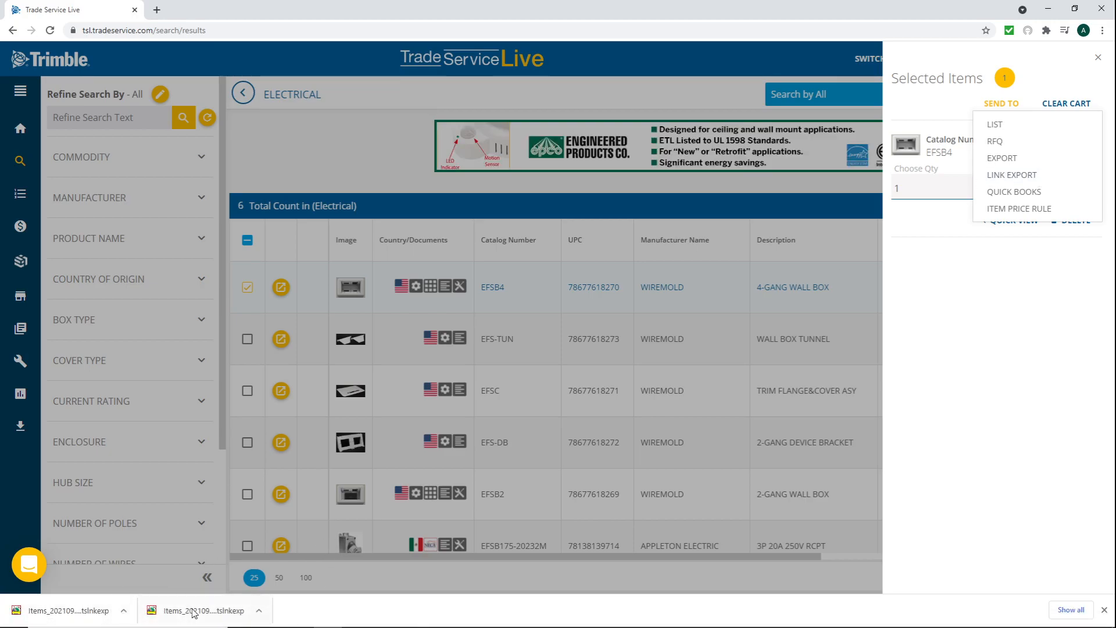
mouse_move(969, 223)
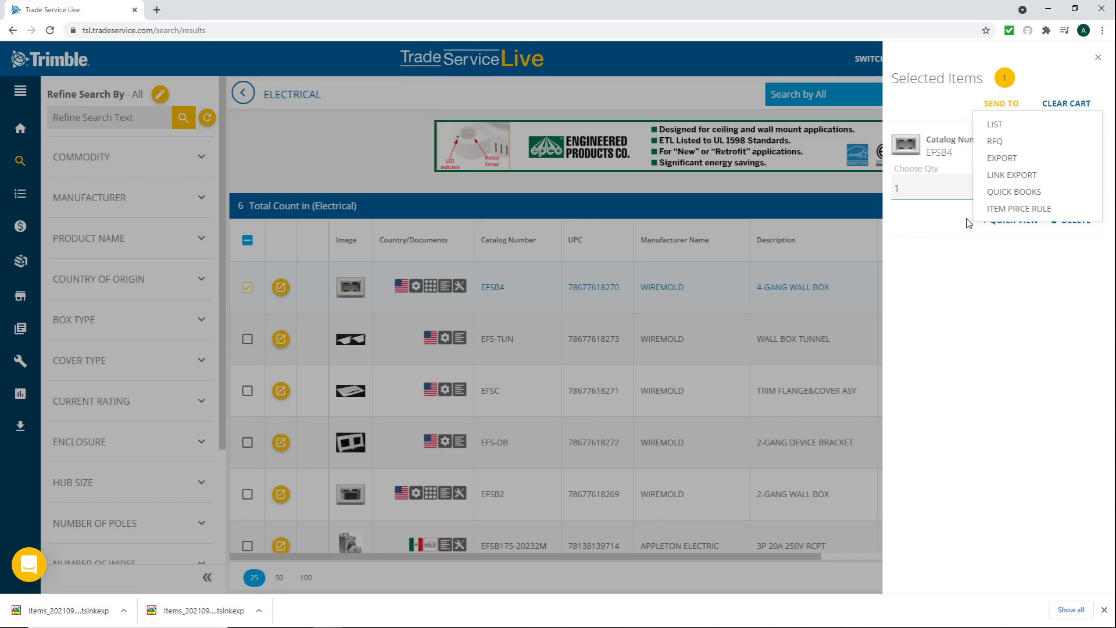
mouse_move(1002, 157)
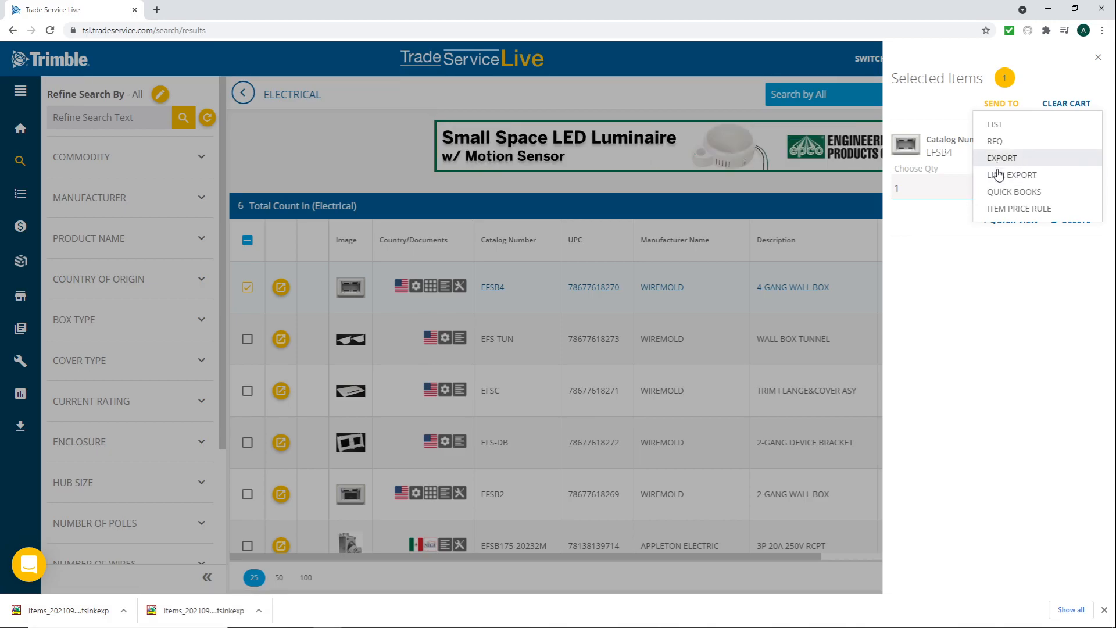
left_click(1002, 157)
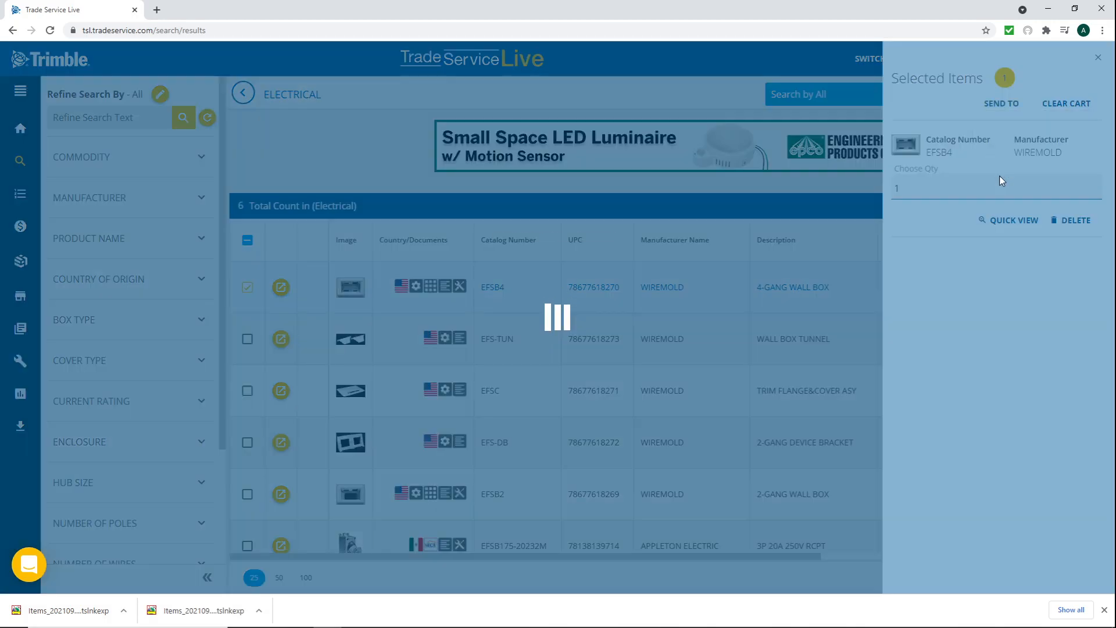
left_click(1001, 104)
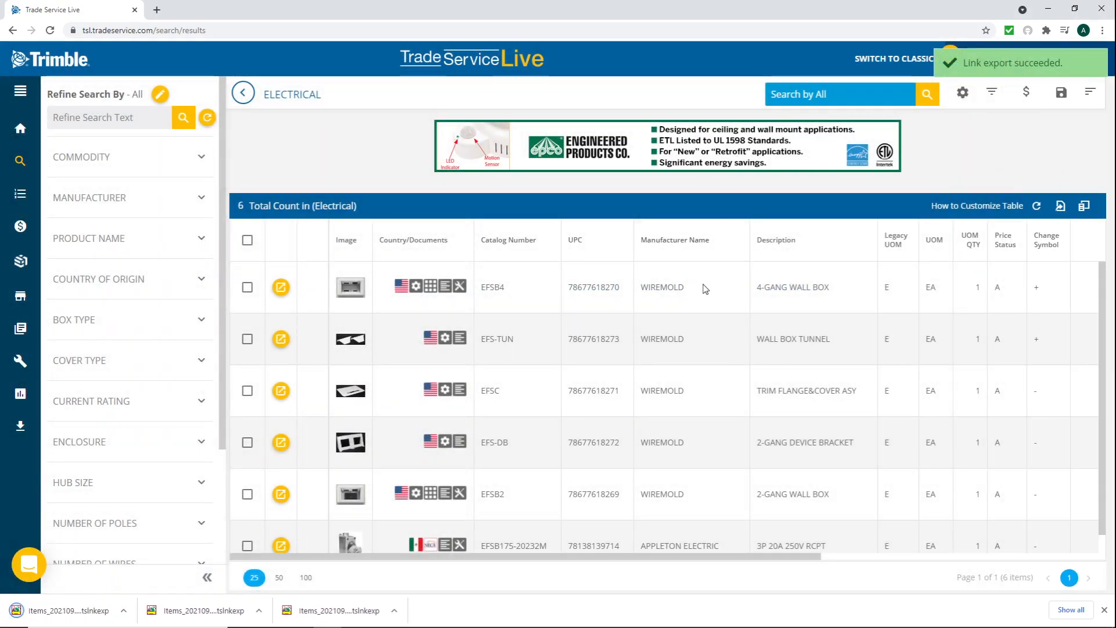
mouse_move(654, 255)
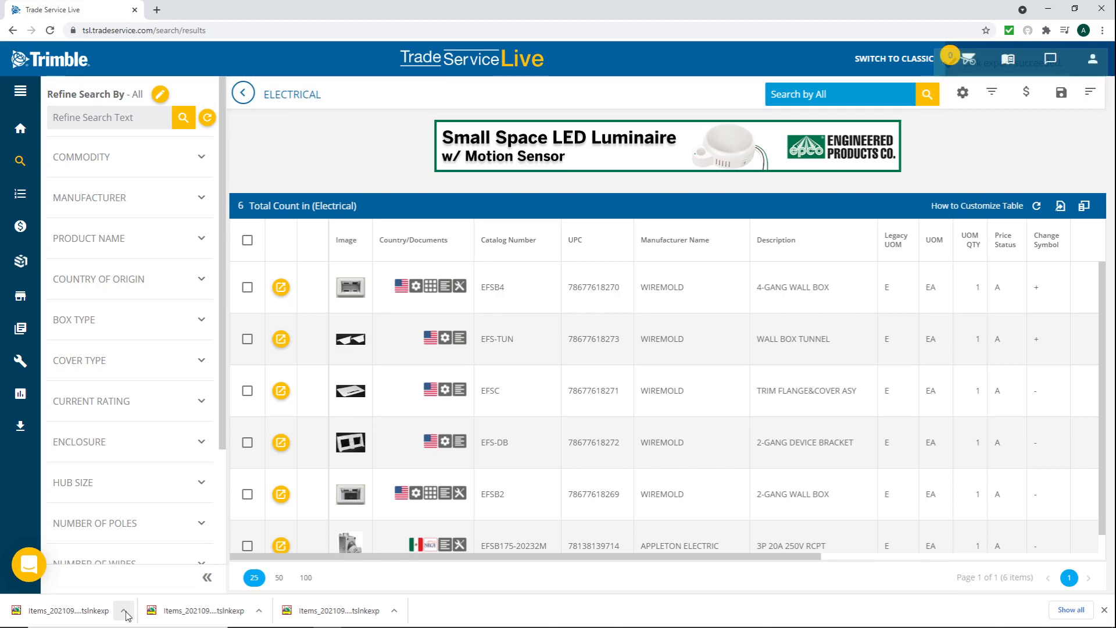
Delete duplicate Items_20210918 (1).tslinkexp from Downloads and open Items_20210918.tslinkexp
left_click(124, 611)
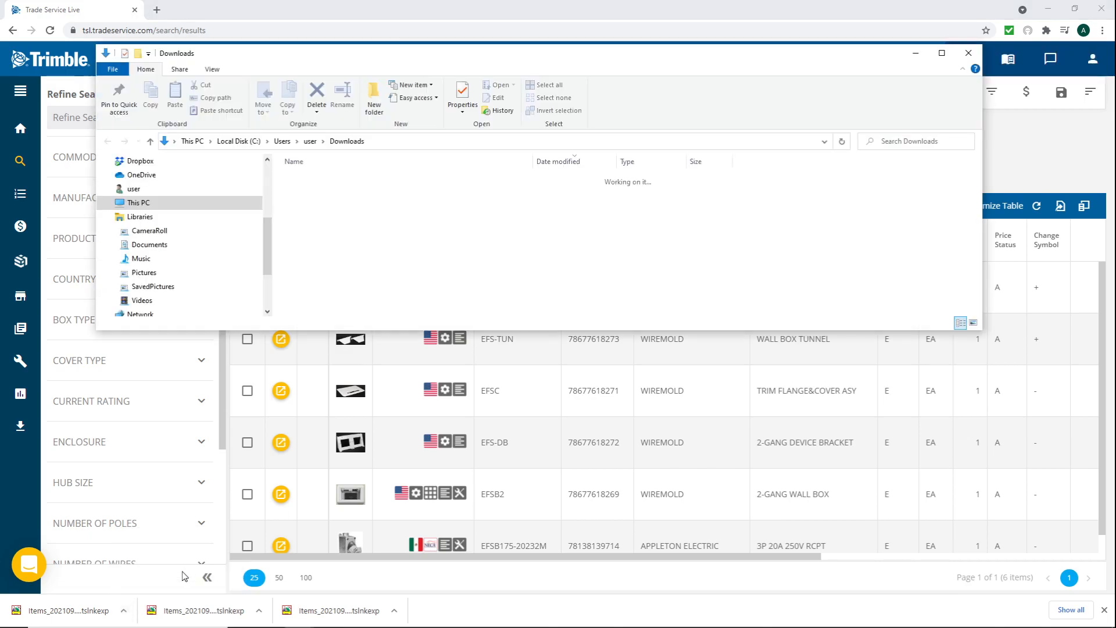
left_click(941, 53)
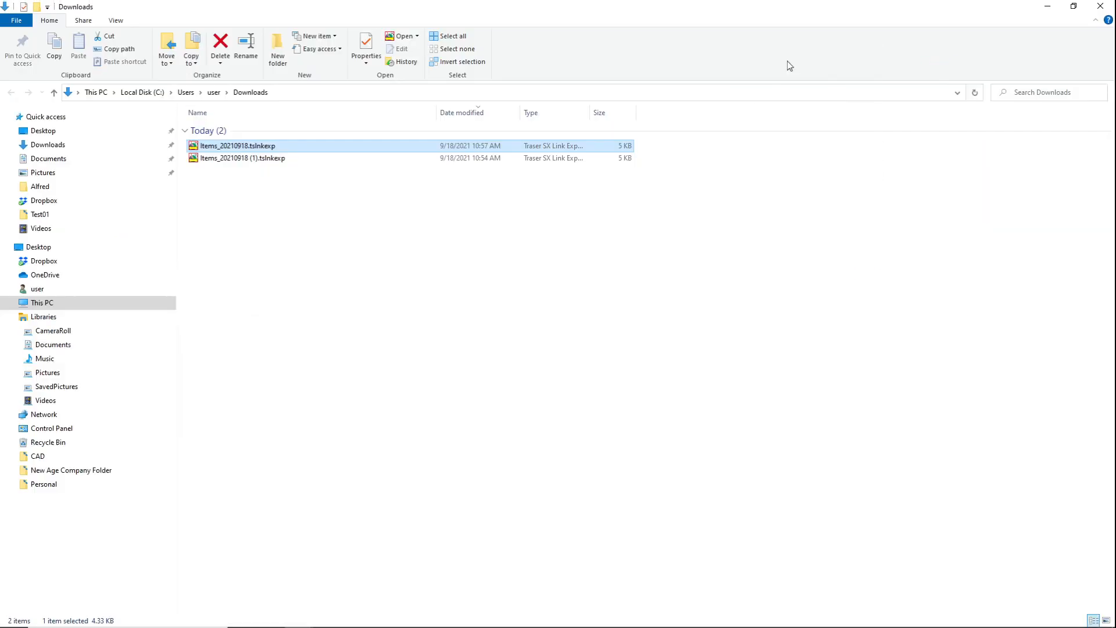
left_click(242, 157)
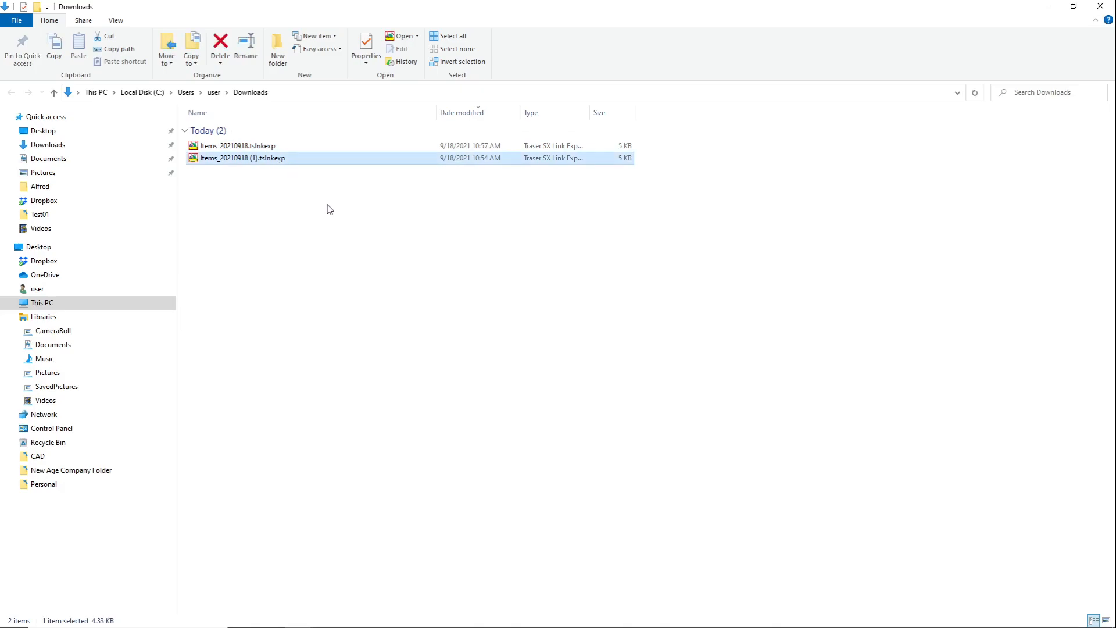
left_click(220, 45)
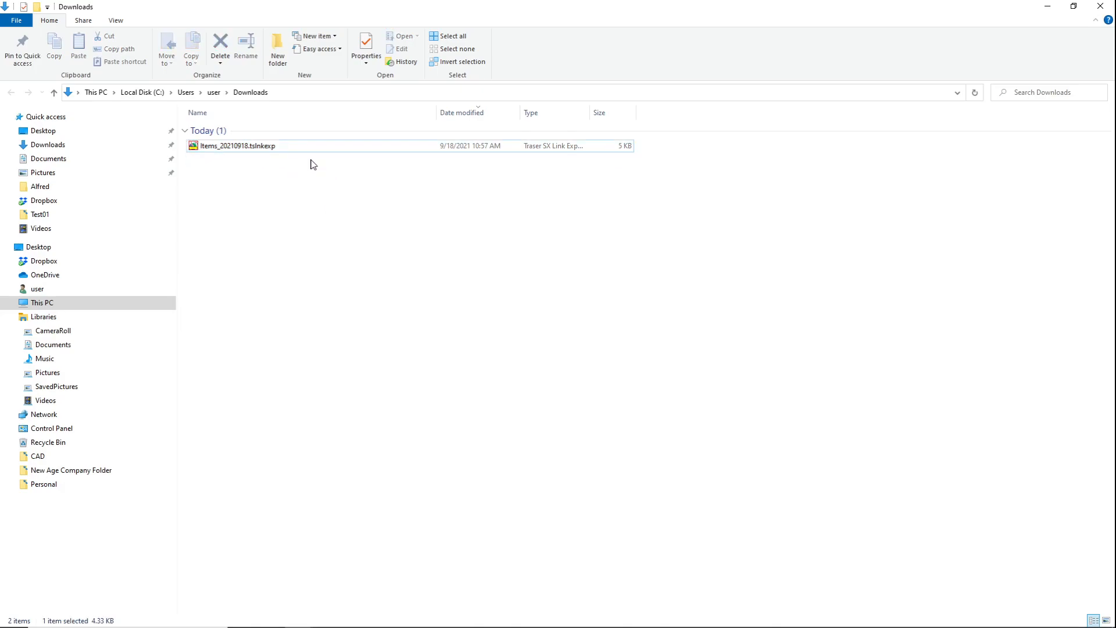
mouse_move(267, 149)
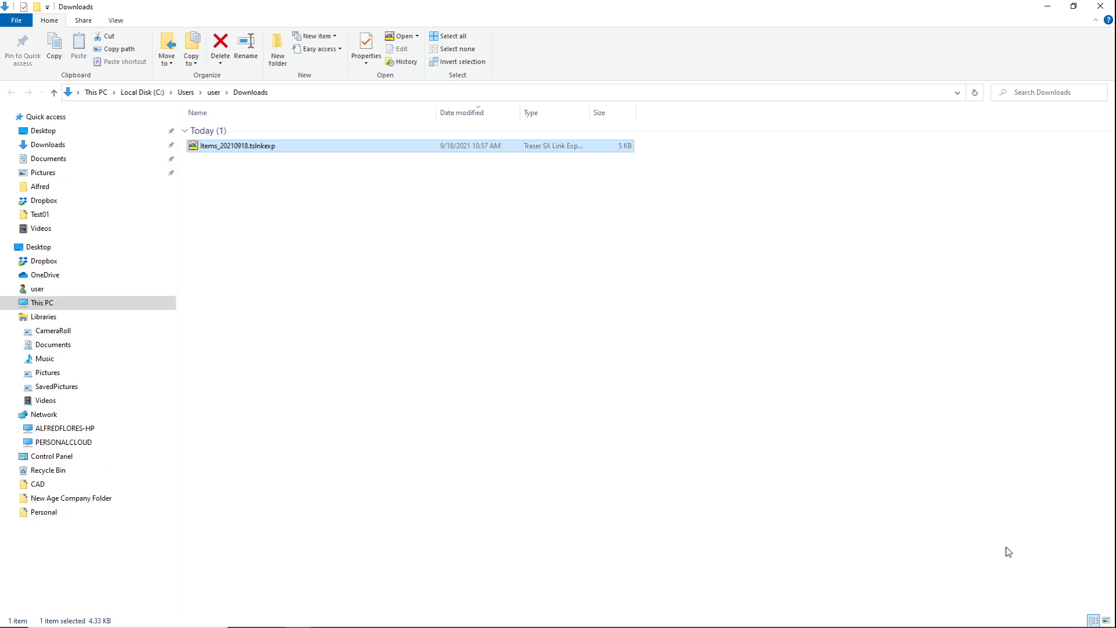
mouse_move(240, 155)
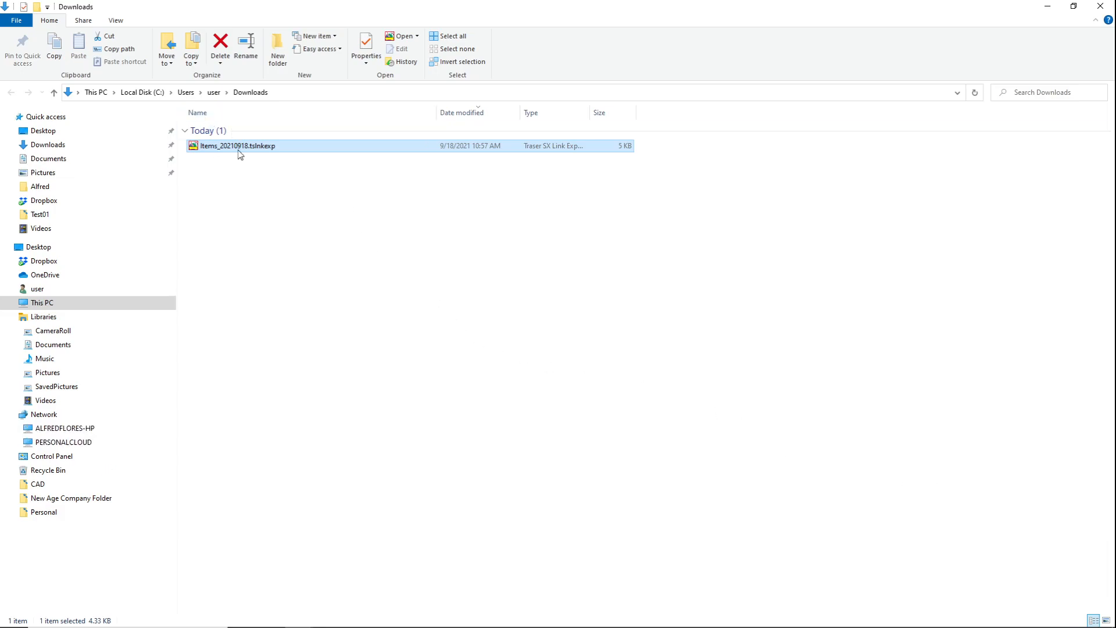
mouse_move(283, 271)
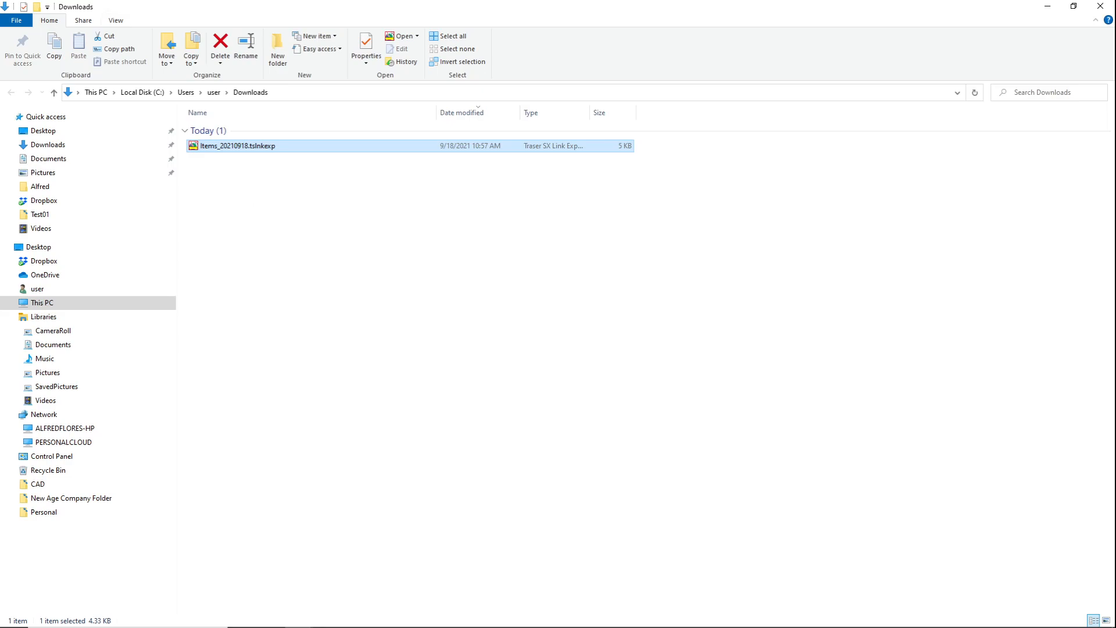
double_click(236, 145)
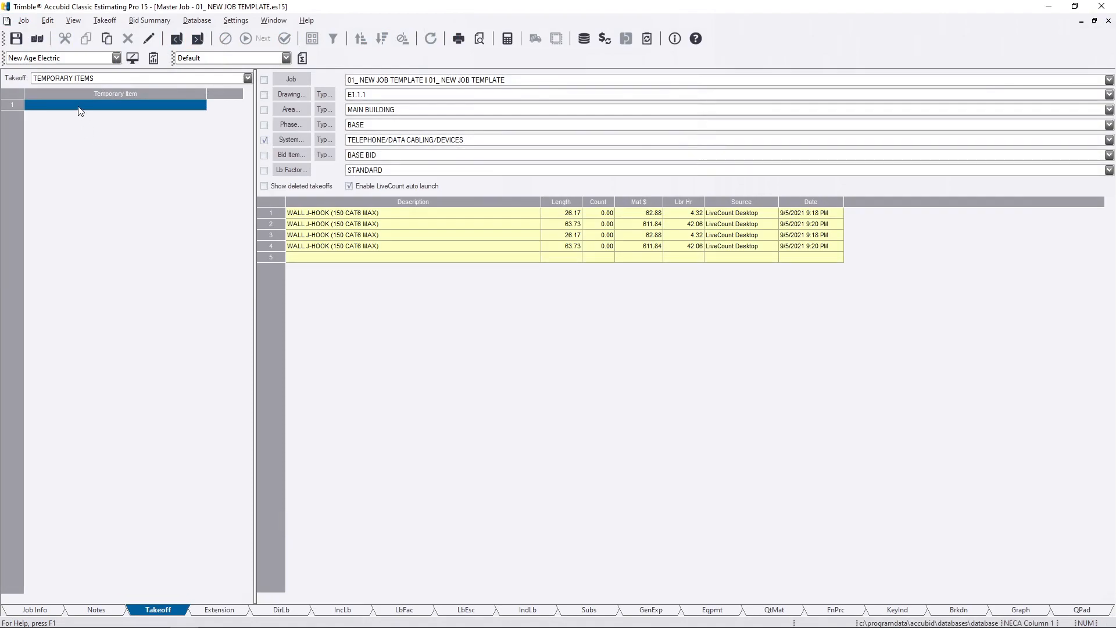
Take off a count of 1.00 of the WM EFSB4 temporary item
left_click(47, 20)
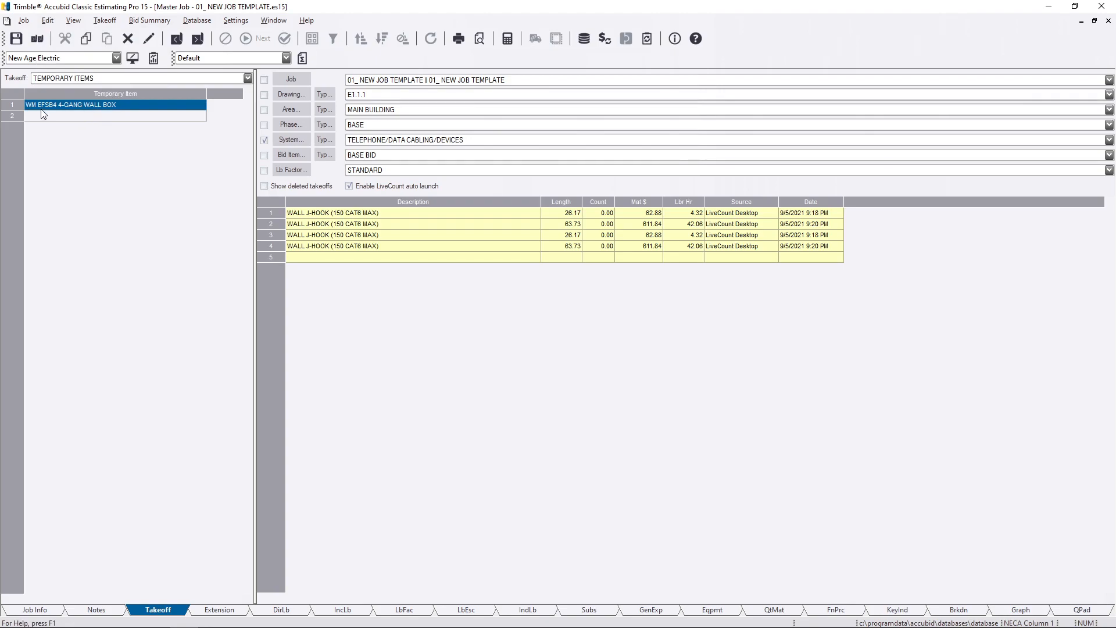
mouse_move(122, 112)
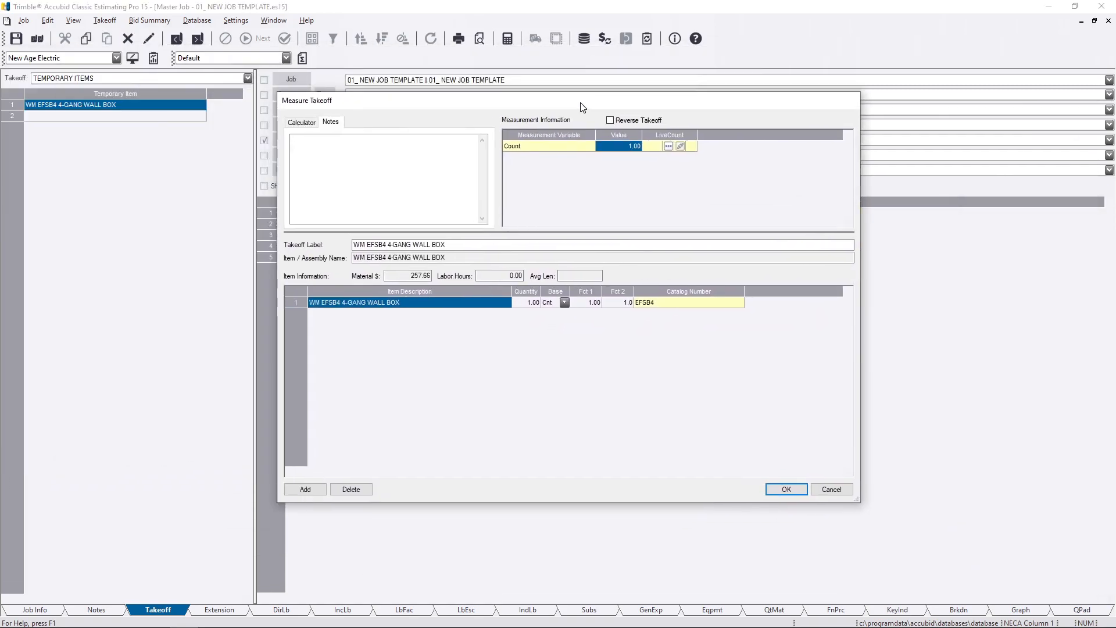
mouse_move(401, 319)
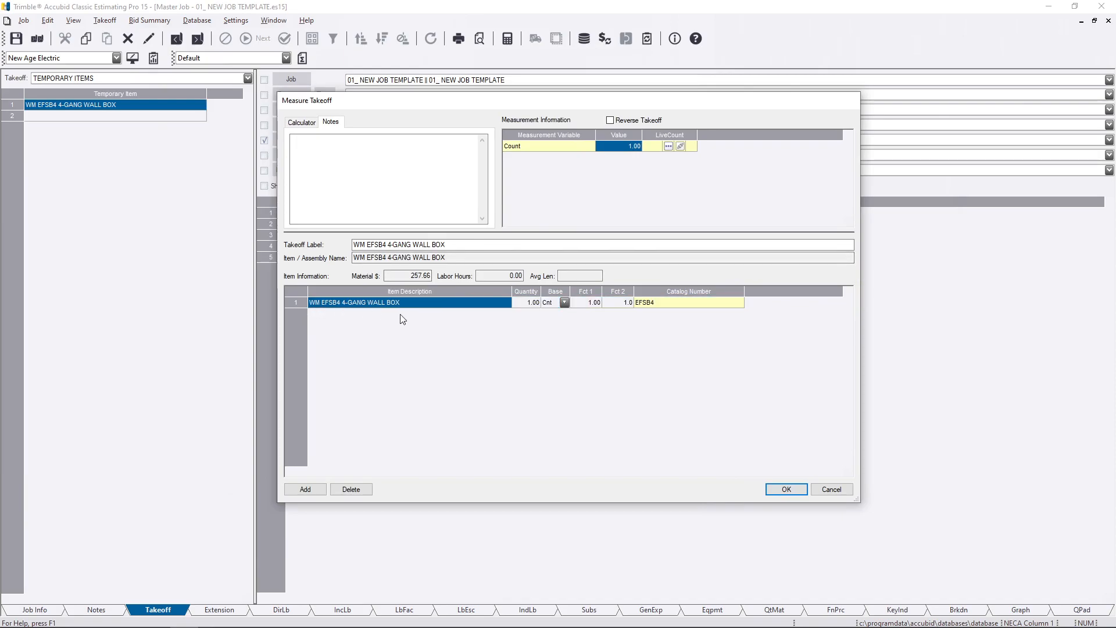
mouse_move(393, 315)
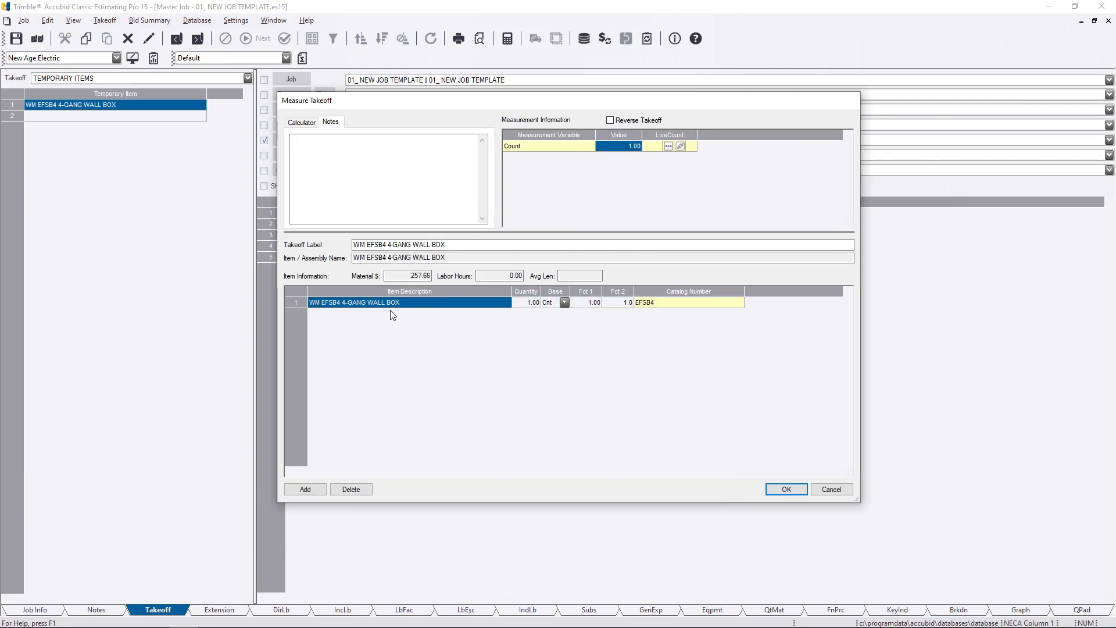
left_click(786, 489)
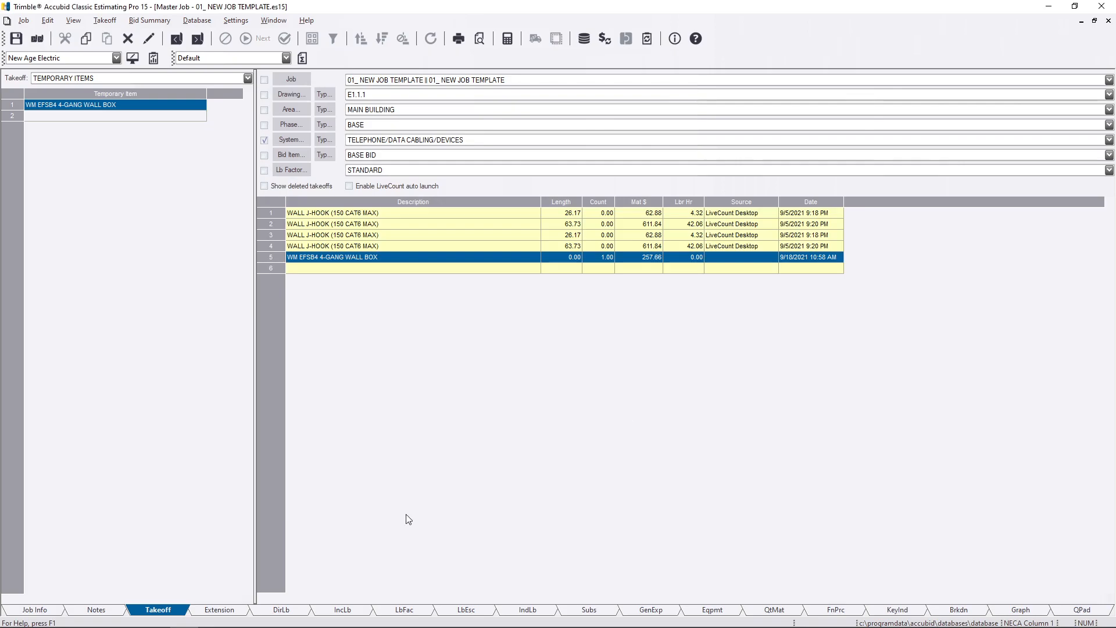
Inspect line 39's labor and manufacturer cells on the extension sheet for the EFSB4 wall box
left_click(219, 609)
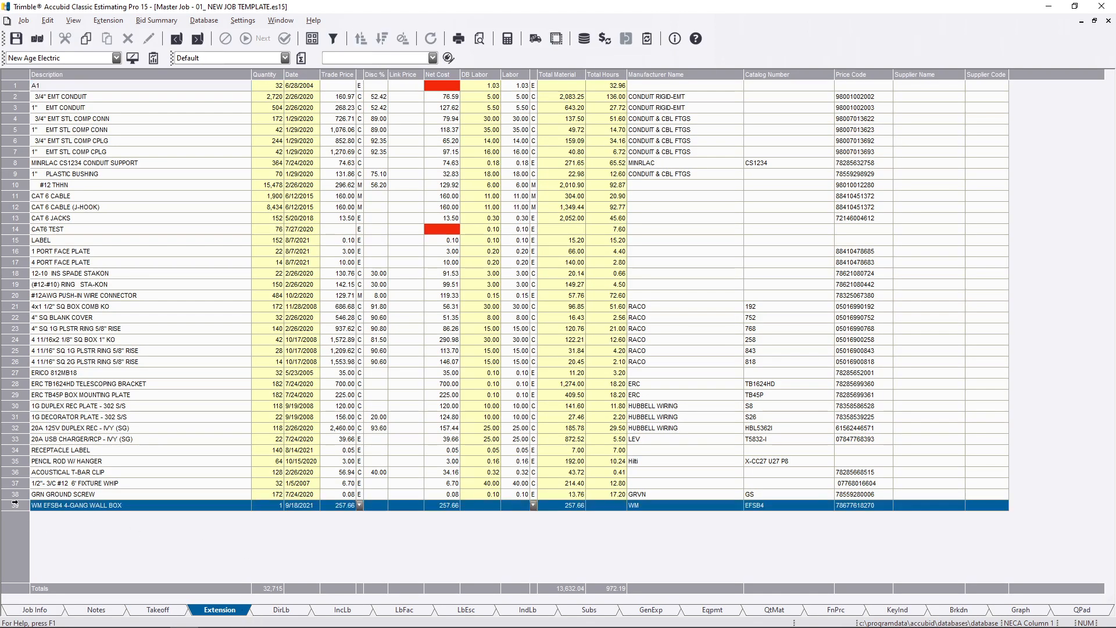
left_click(142, 85)
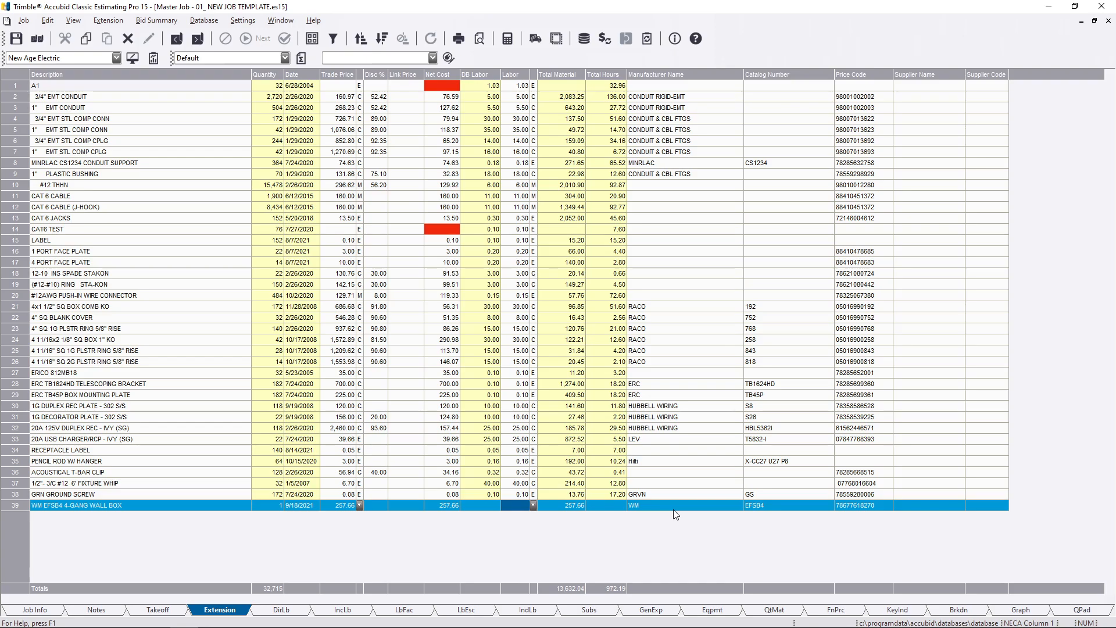
left_click(666, 532)
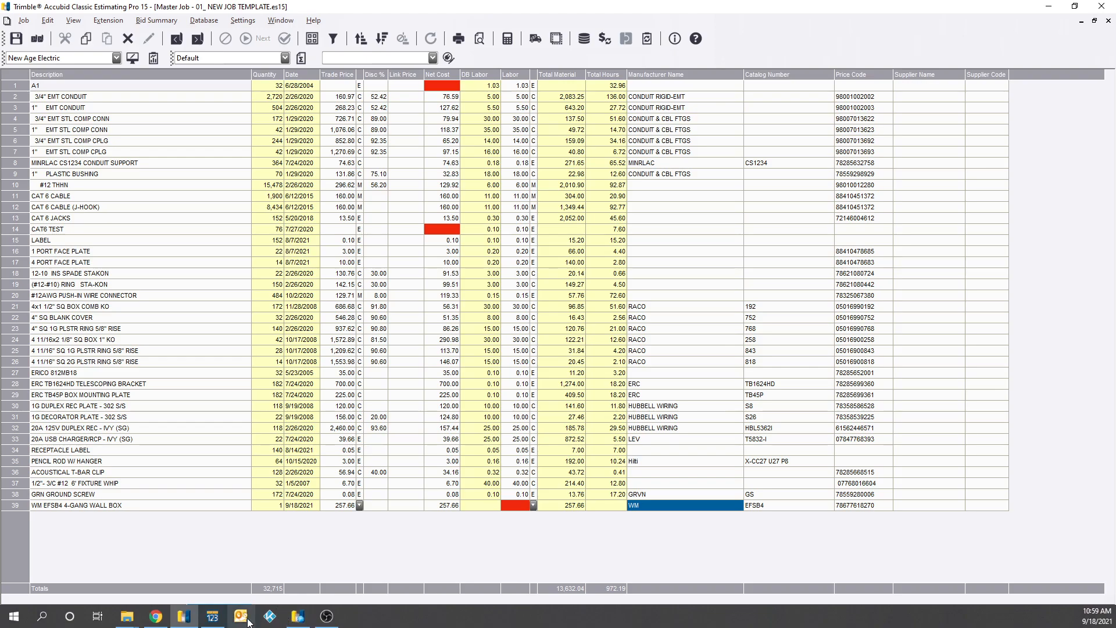
mouse_move(183, 616)
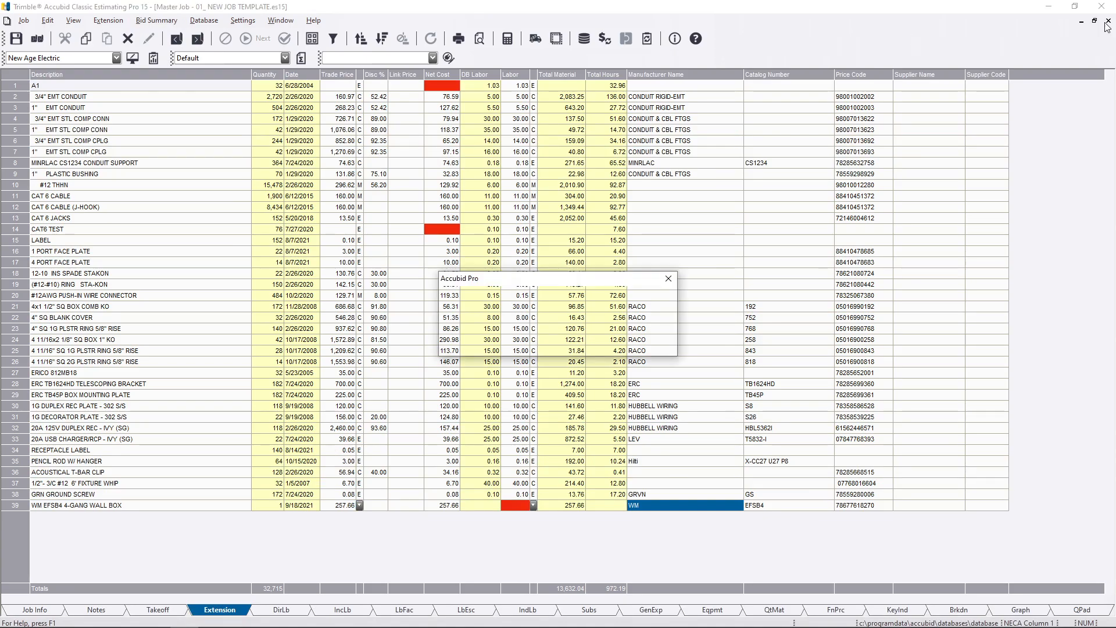
Confirm closing the job and bring up the Database Manager with 'da'
left_click(667, 278)
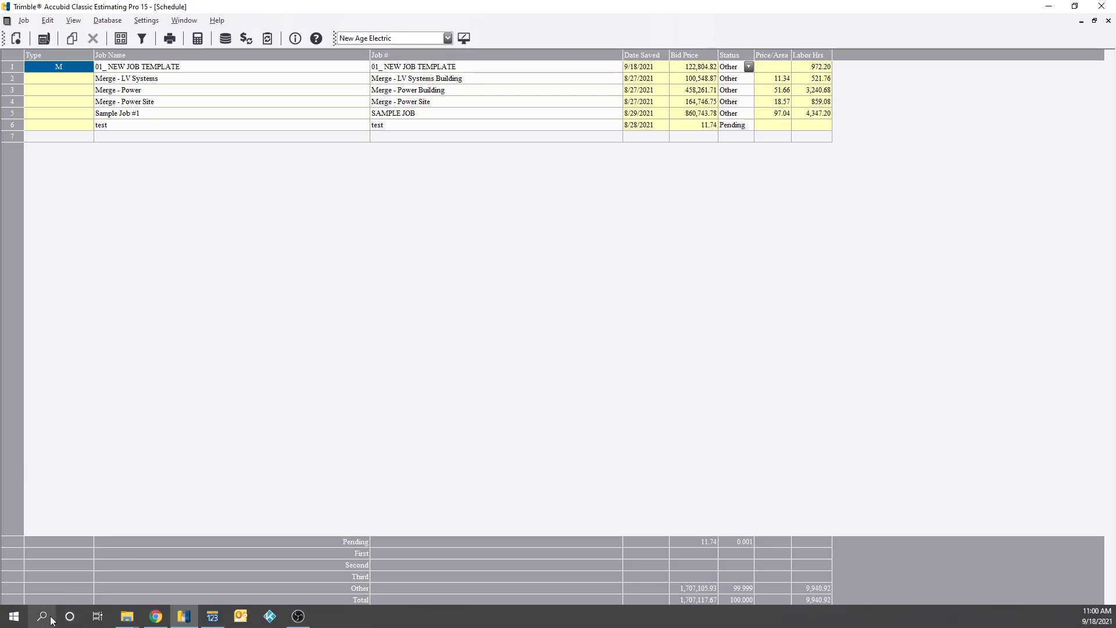
type("da")
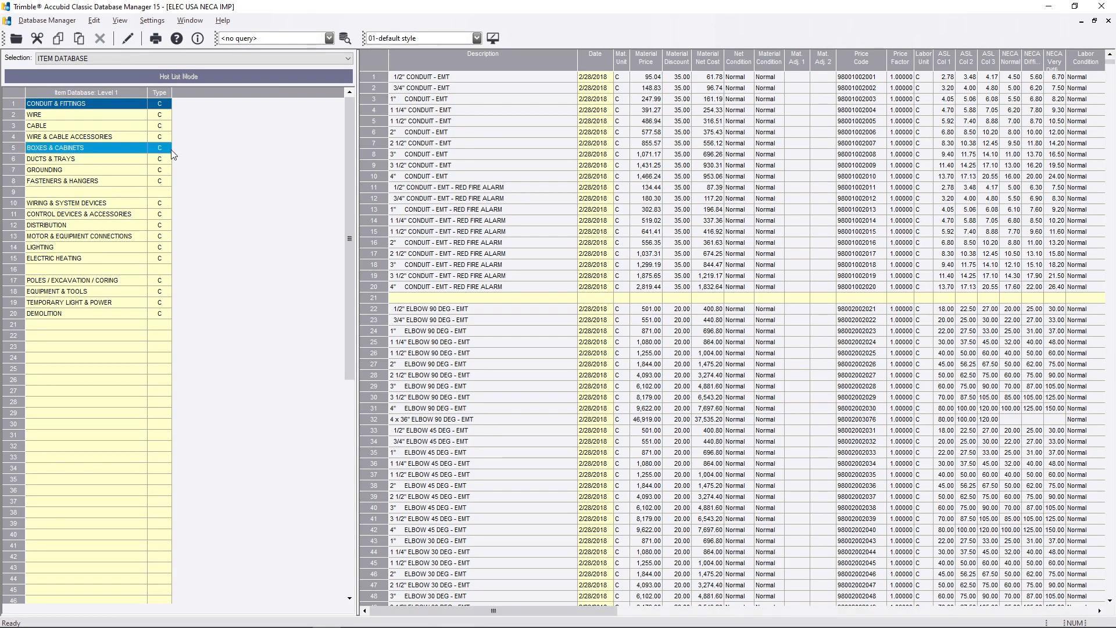
Drill down to the receptacle item list and insert the EFSB4 wall box at empty row 15
left_click(69, 136)
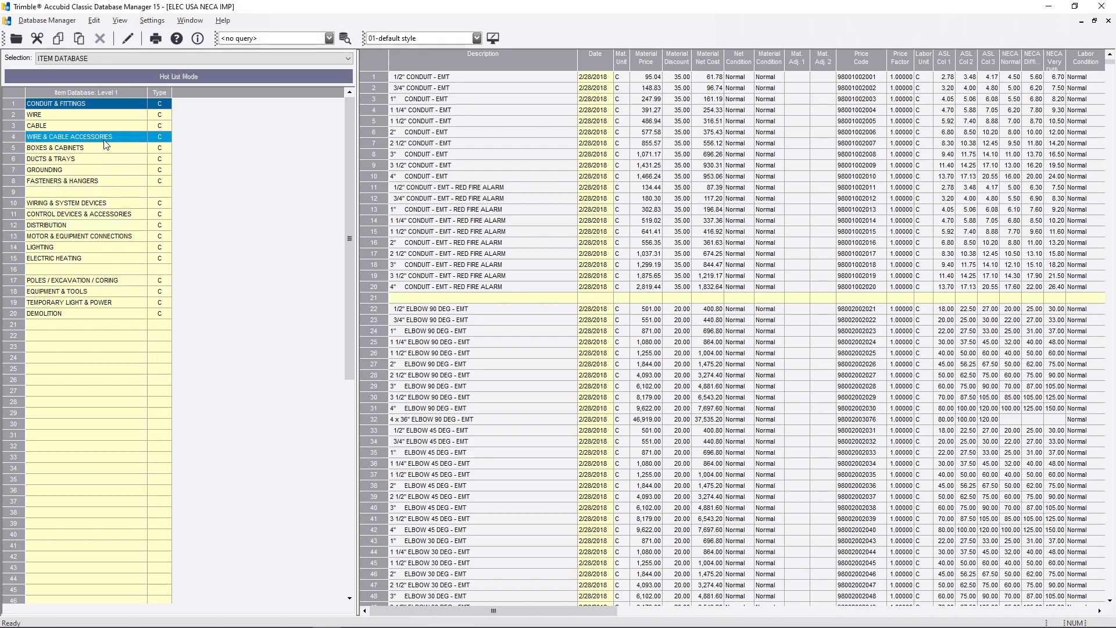
left_click(66, 202)
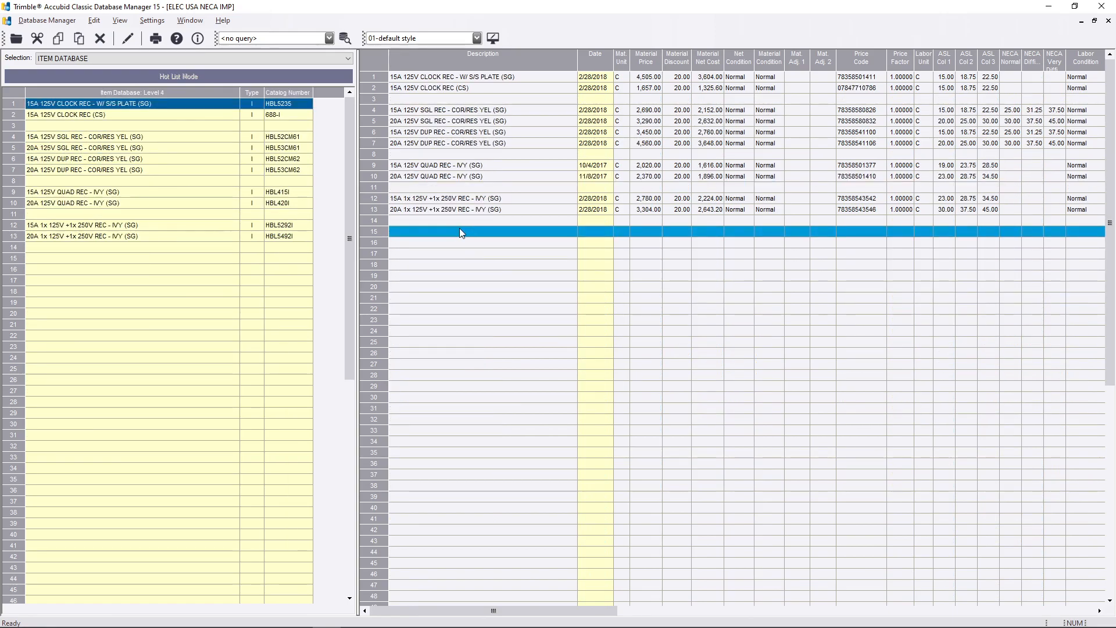
left_click(460, 242)
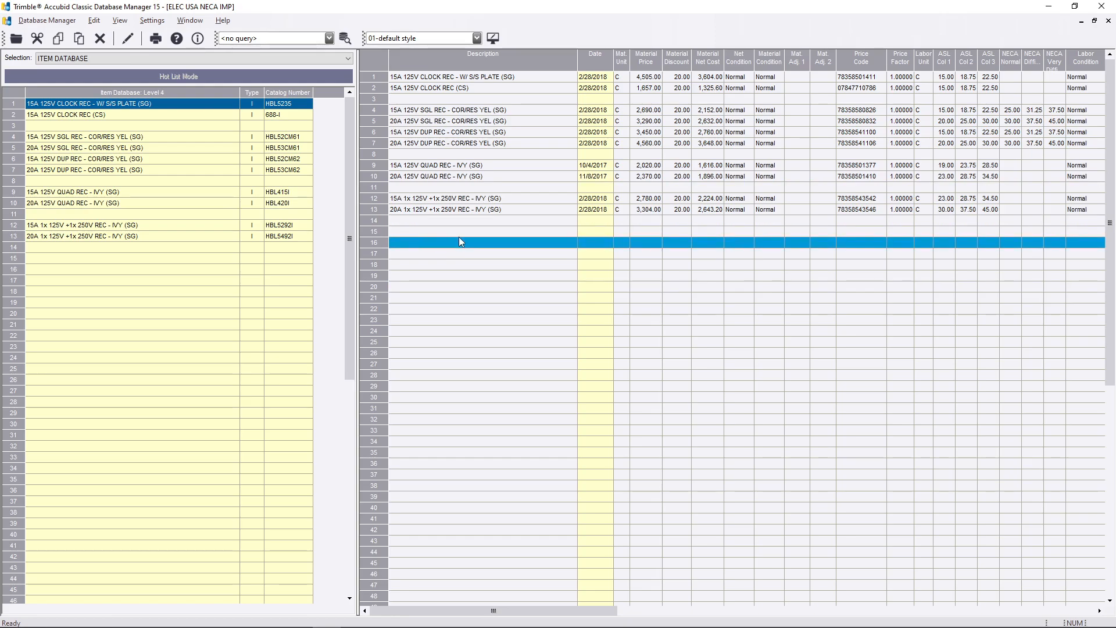
left_click(142, 258)
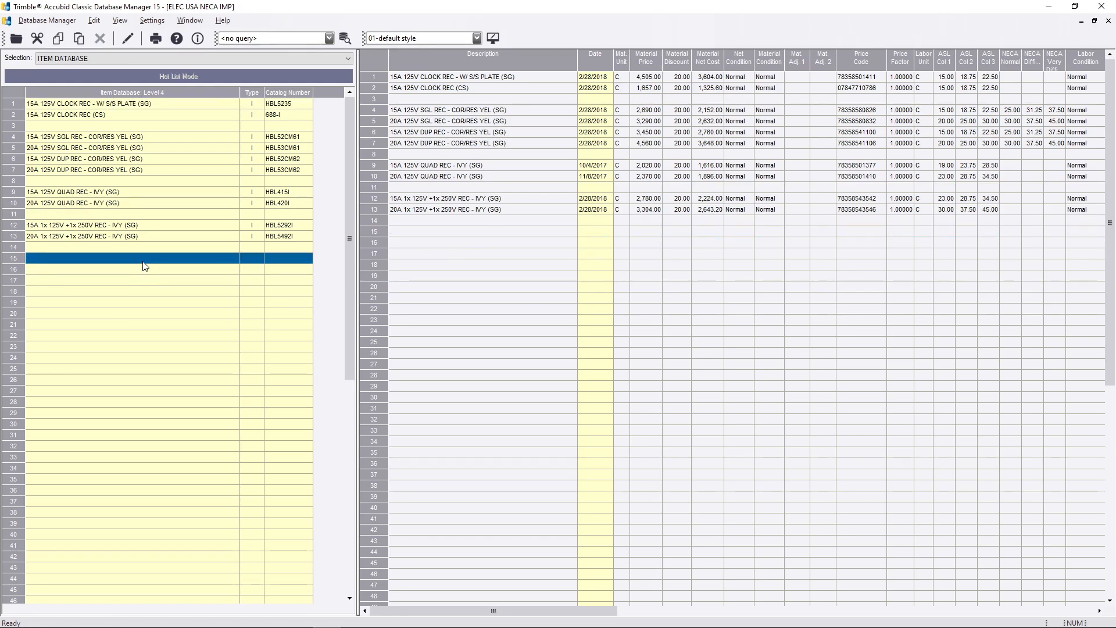
left_click(93, 20)
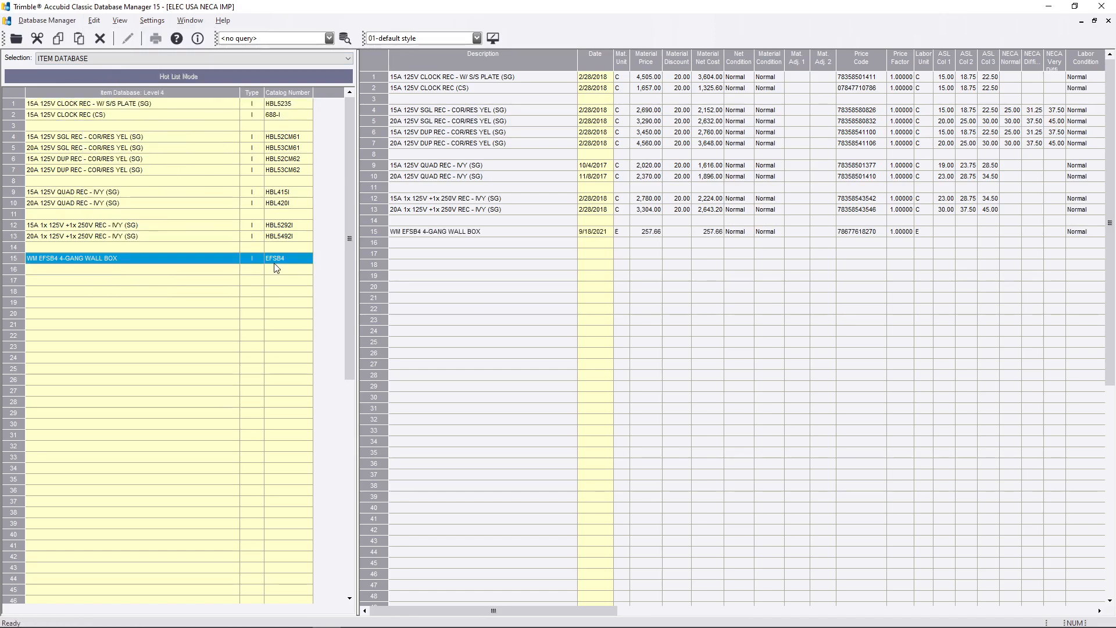
left_click(434, 231)
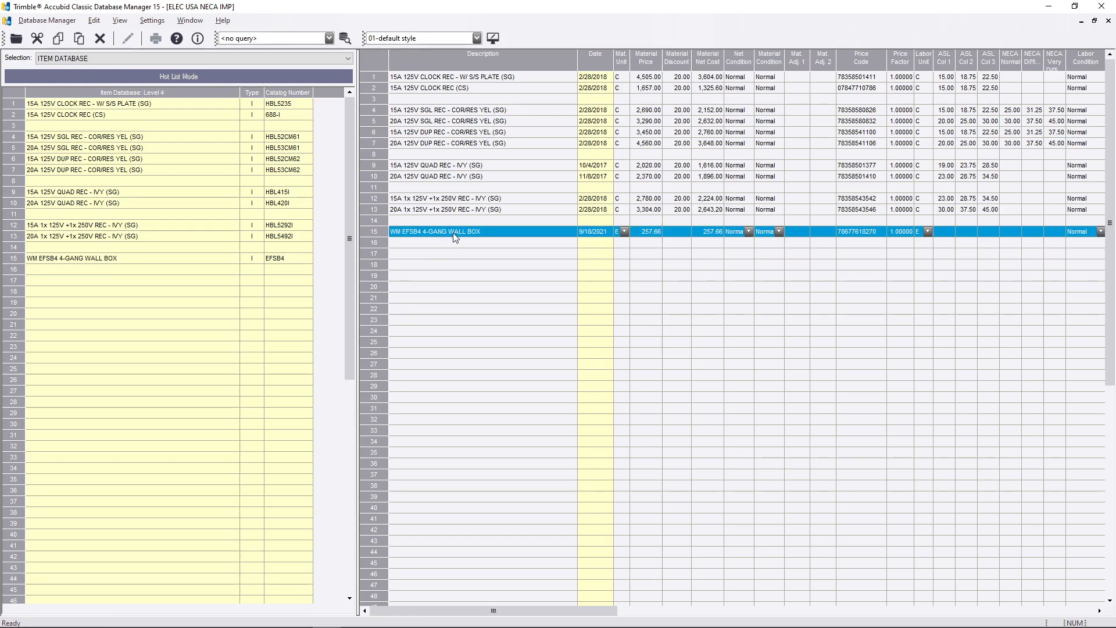
mouse_move(542, 241)
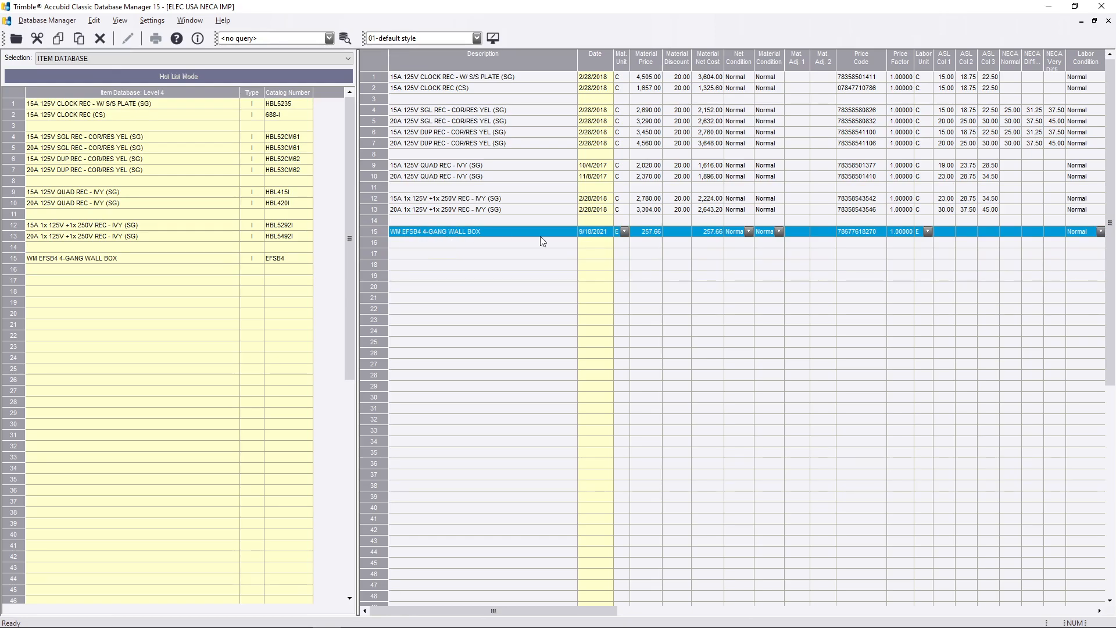
mouse_move(655, 238)
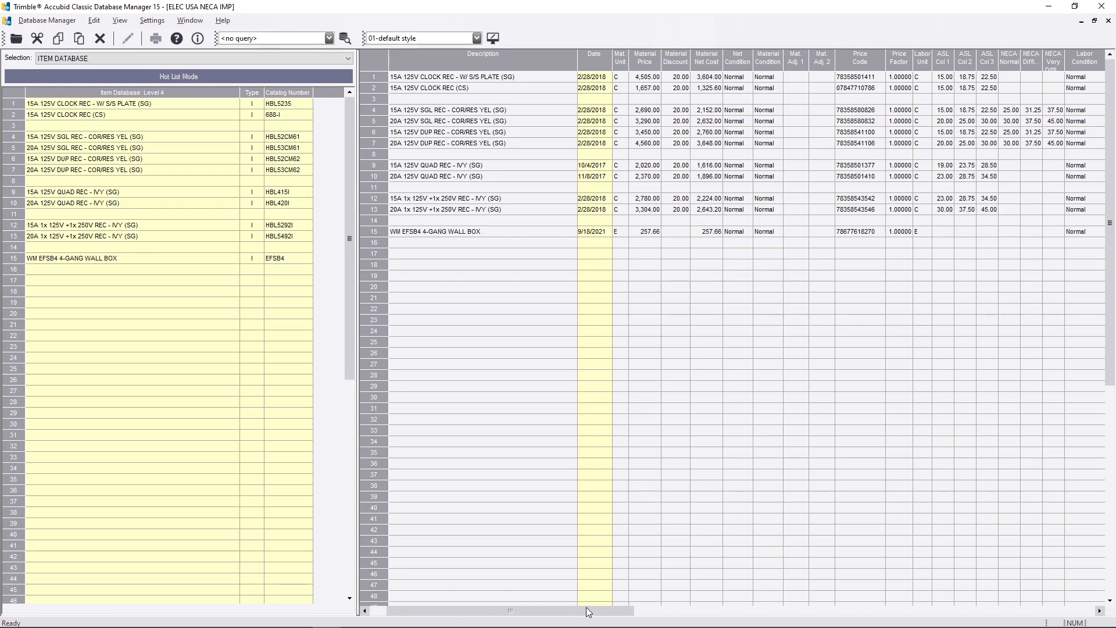
scroll("right", 3)
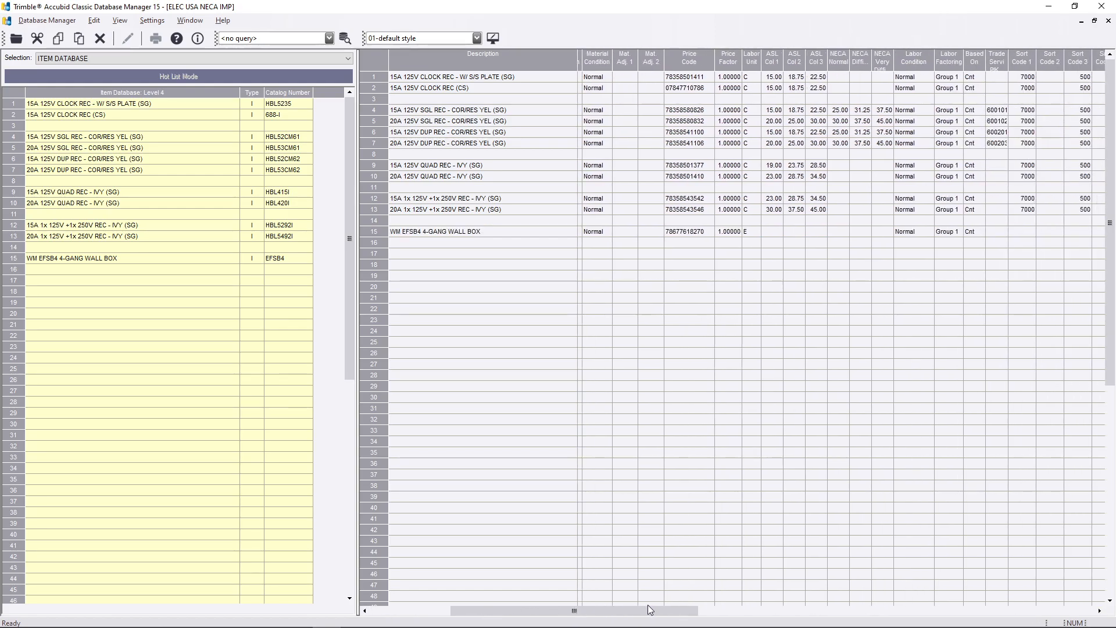
left_click(483, 77)
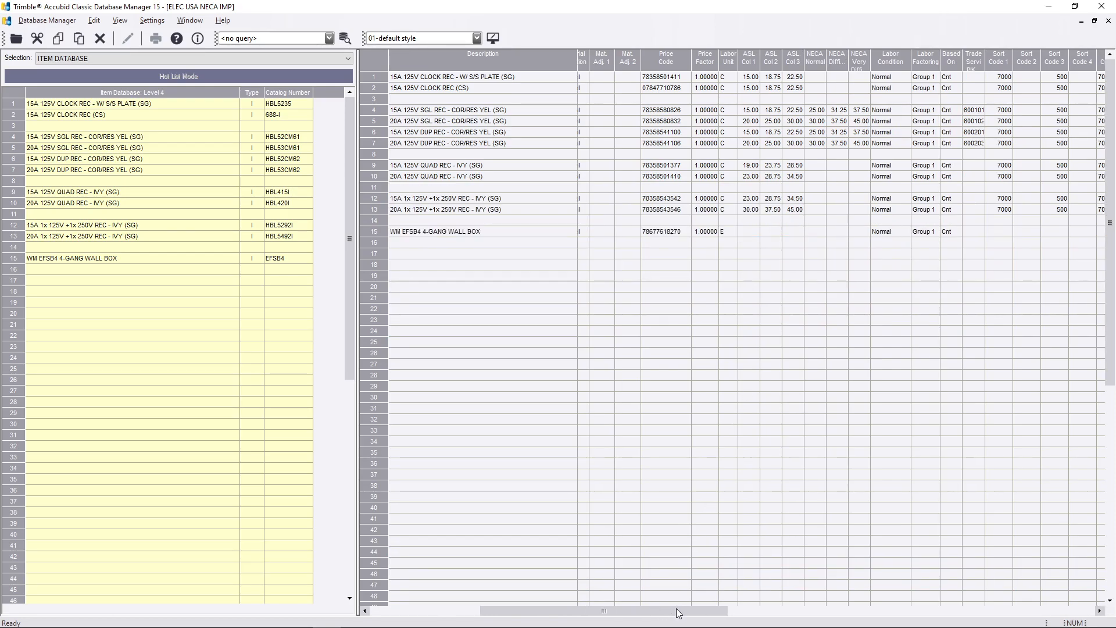
scroll("right", 3)
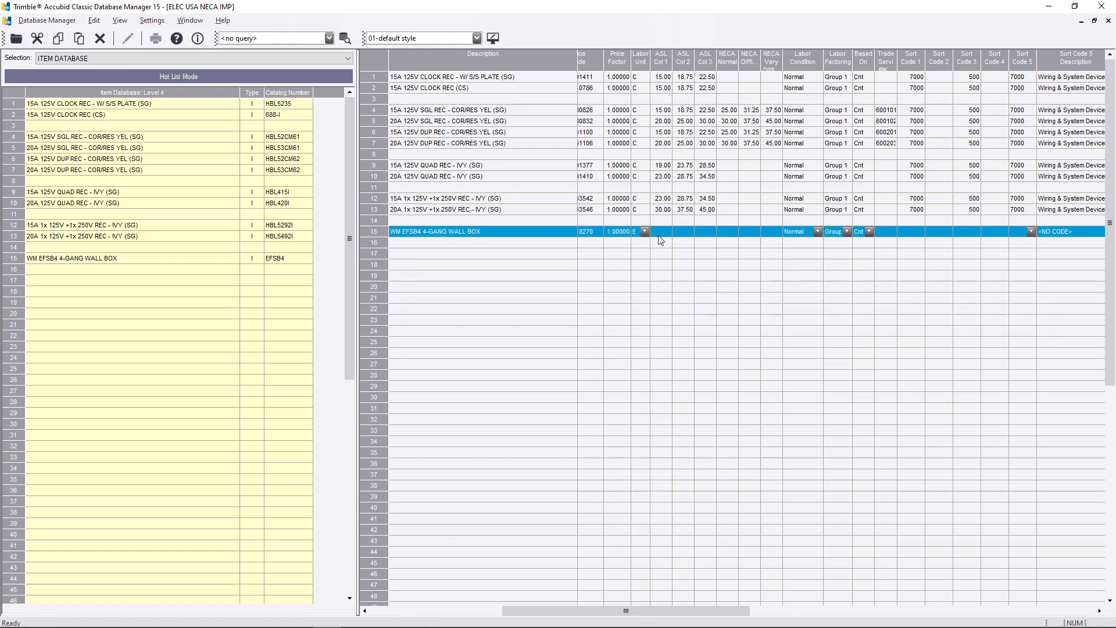
mouse_move(743, 241)
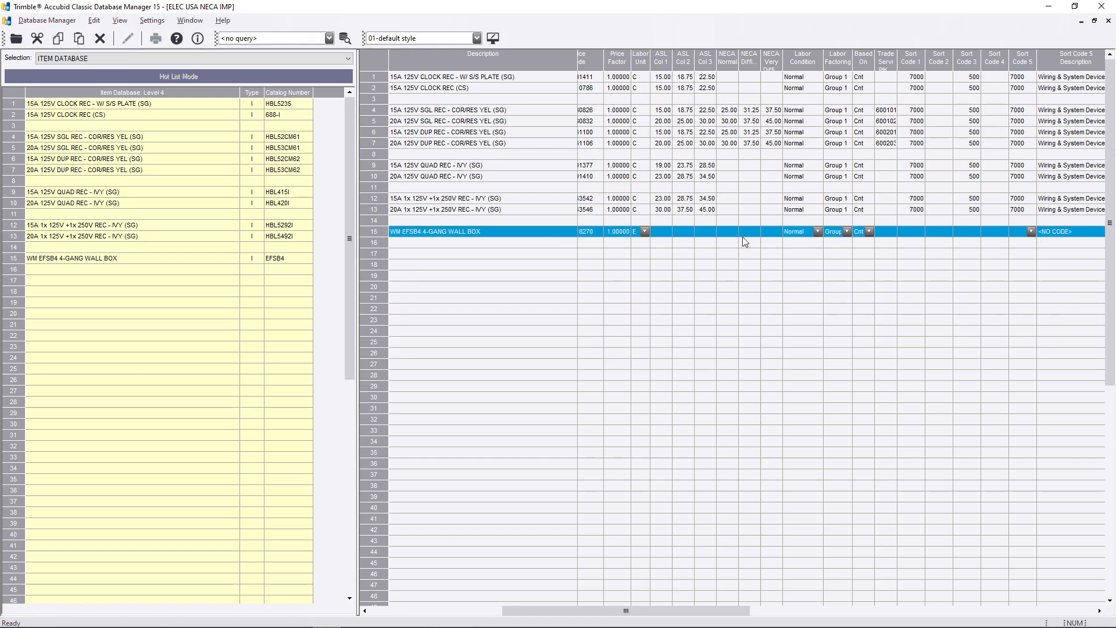
mouse_move(667, 233)
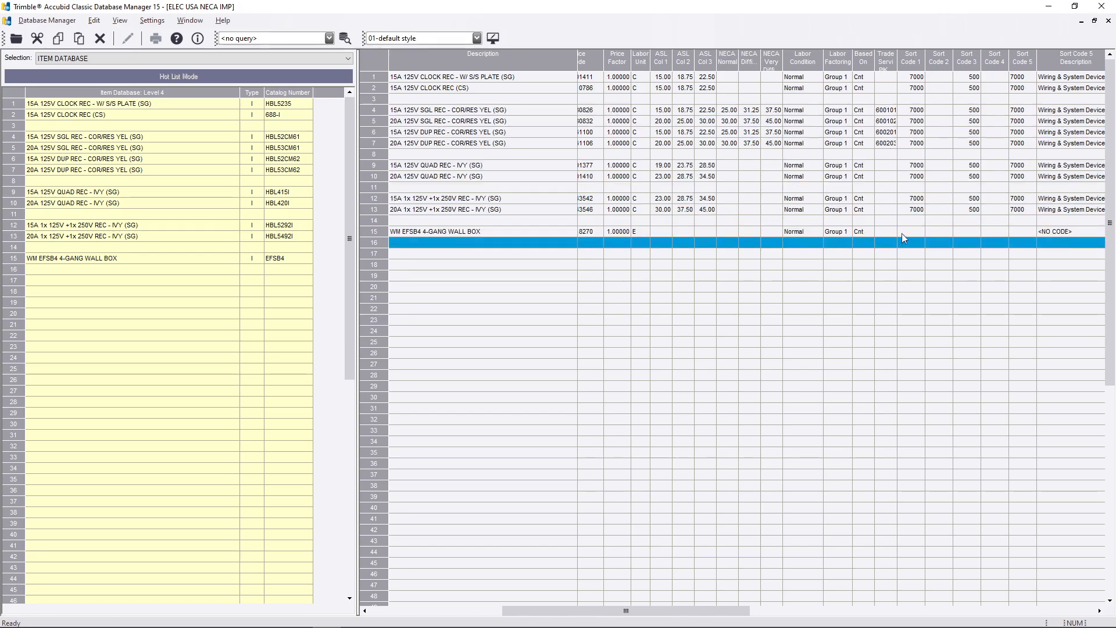
left_click(725, 566)
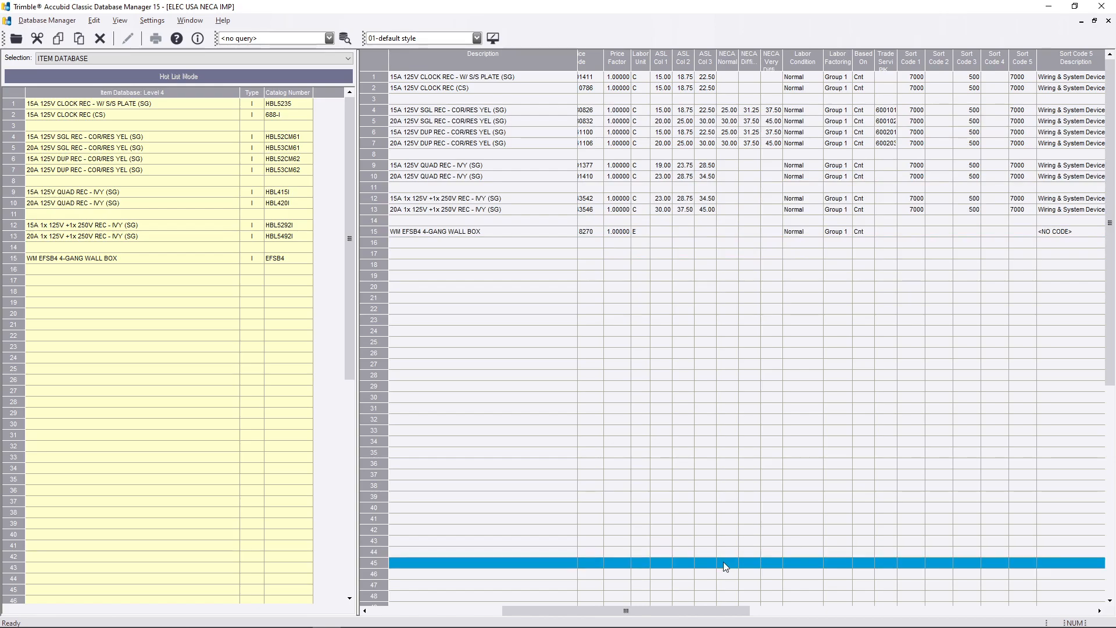
scroll("right", 3)
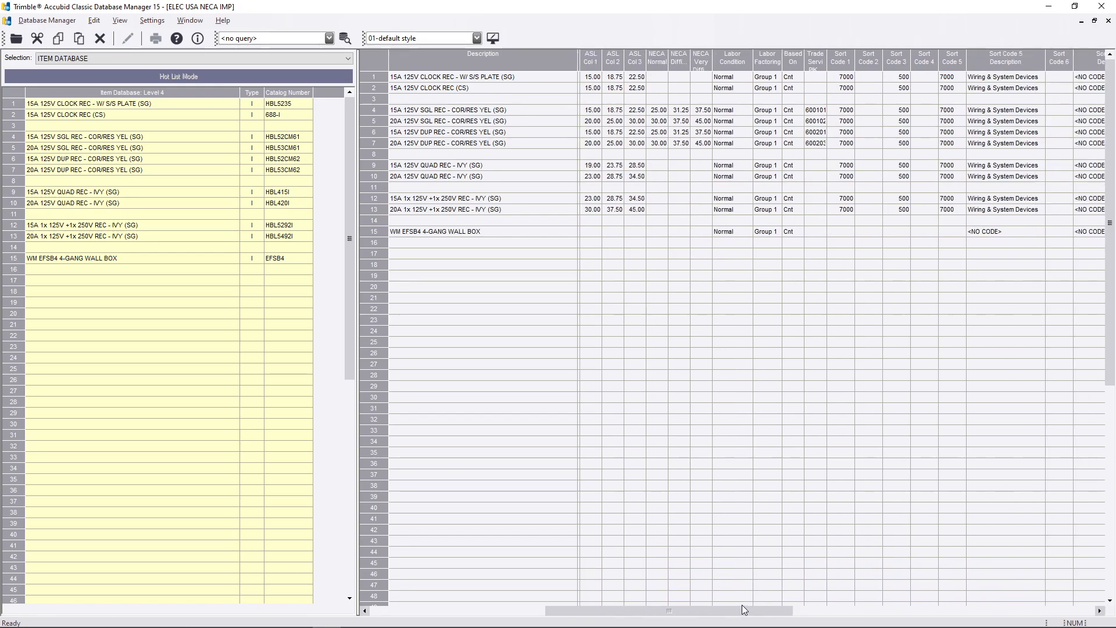
scroll("right", 3)
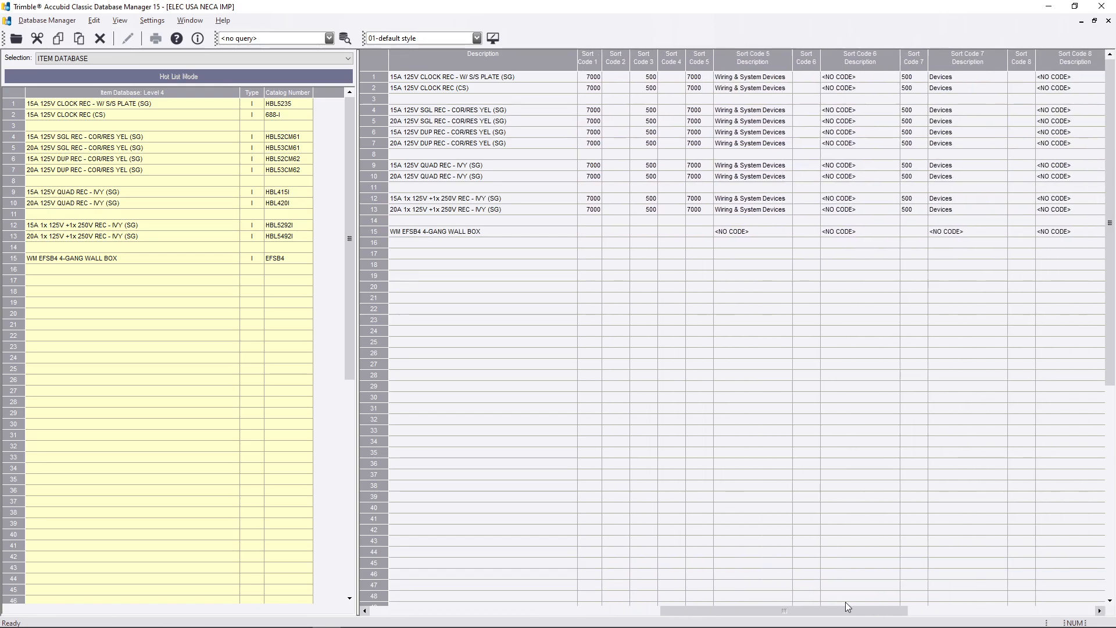
scroll("right", 3)
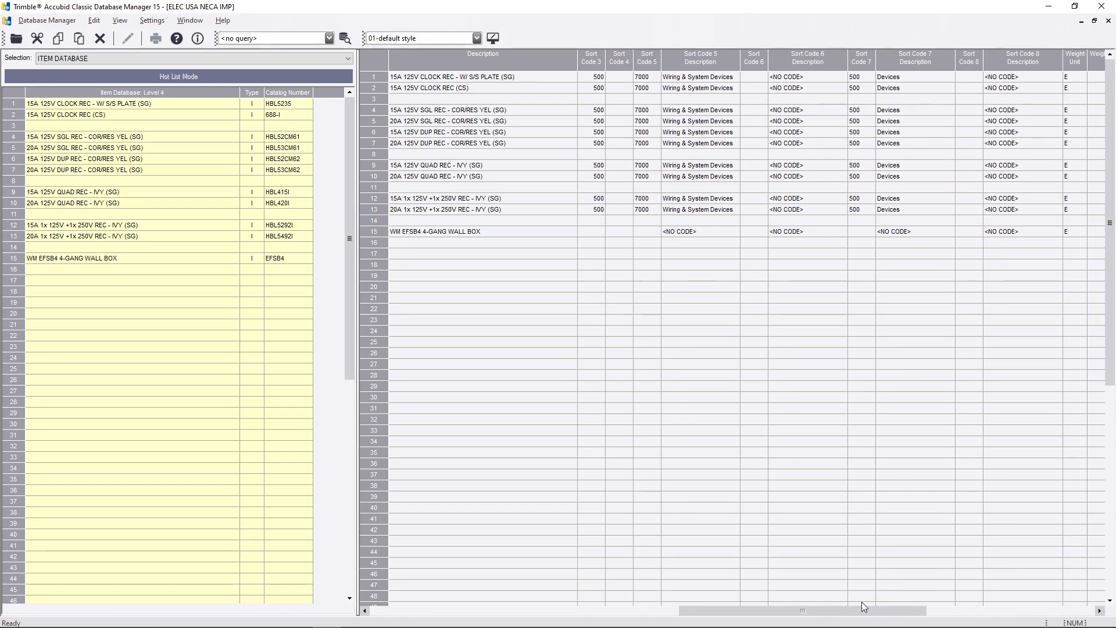
Set item 15's sort code 5 to 7000, Wiring & System Devices
left_click(437, 231)
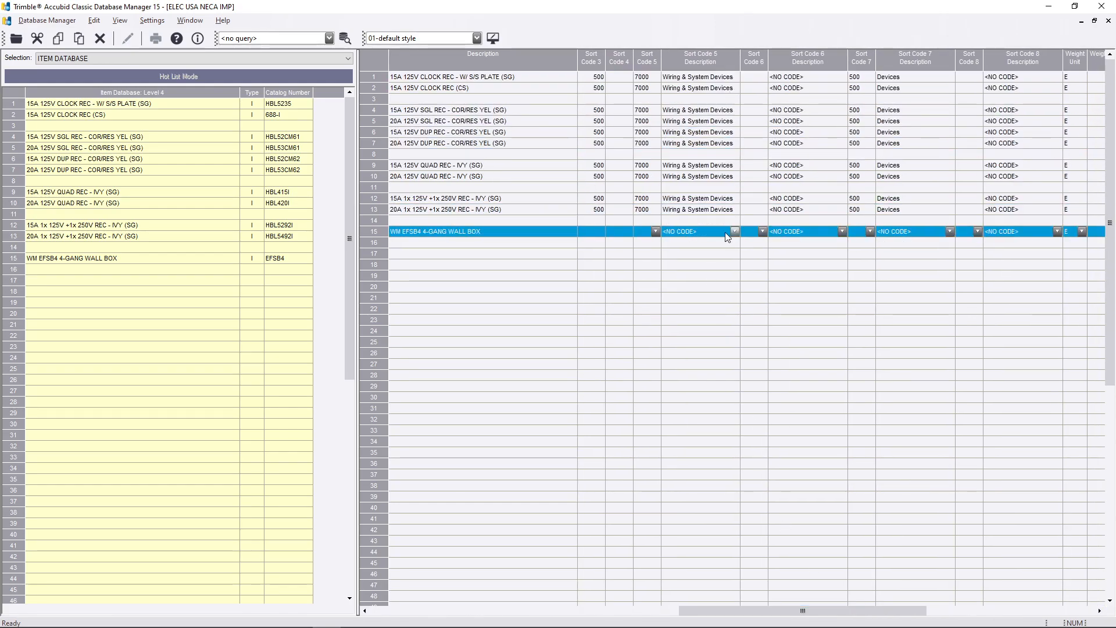
left_click(735, 231)
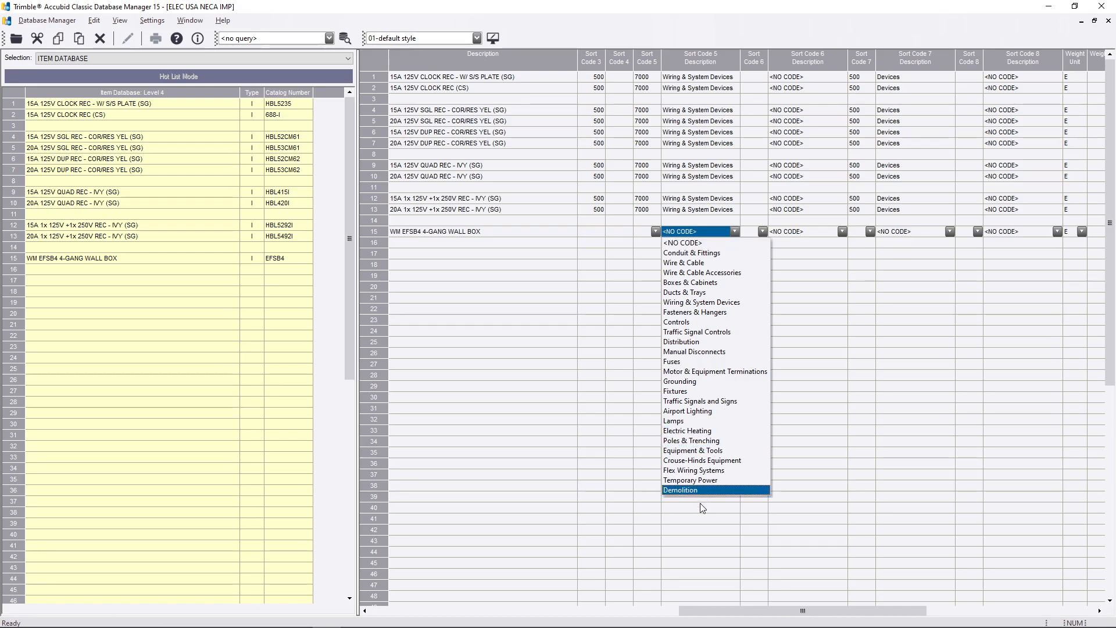
mouse_move(711, 480)
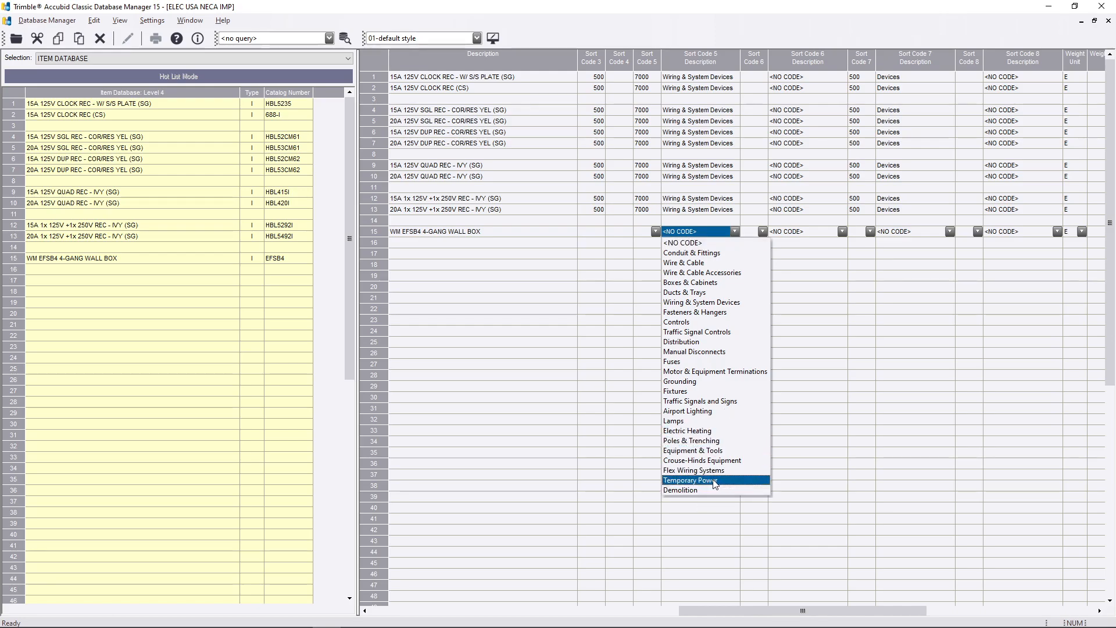
mouse_move(726, 263)
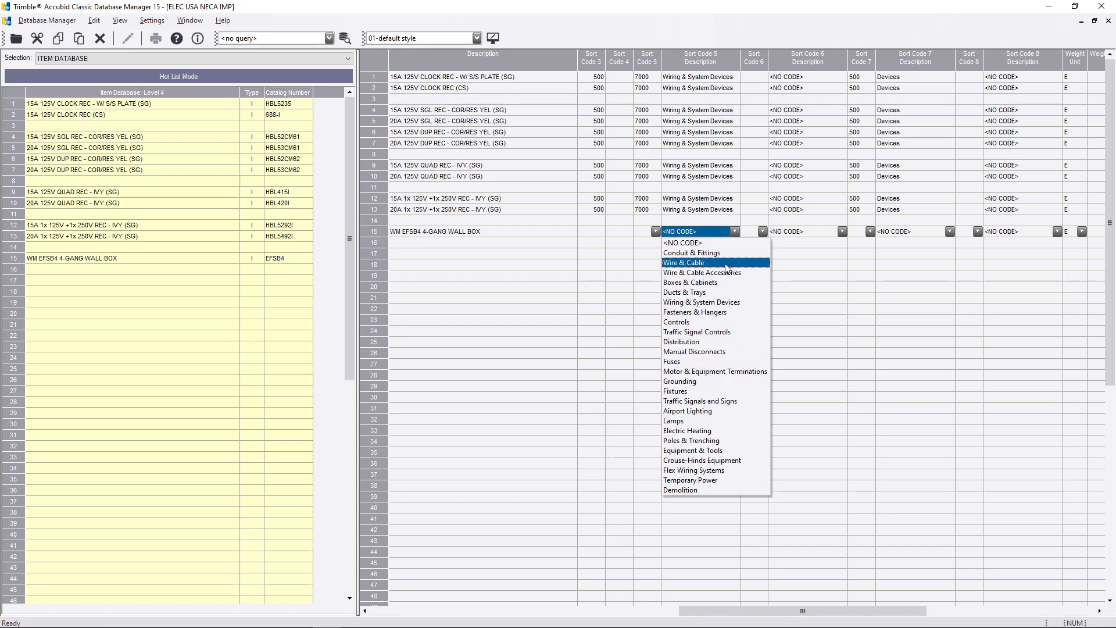
left_click(725, 306)
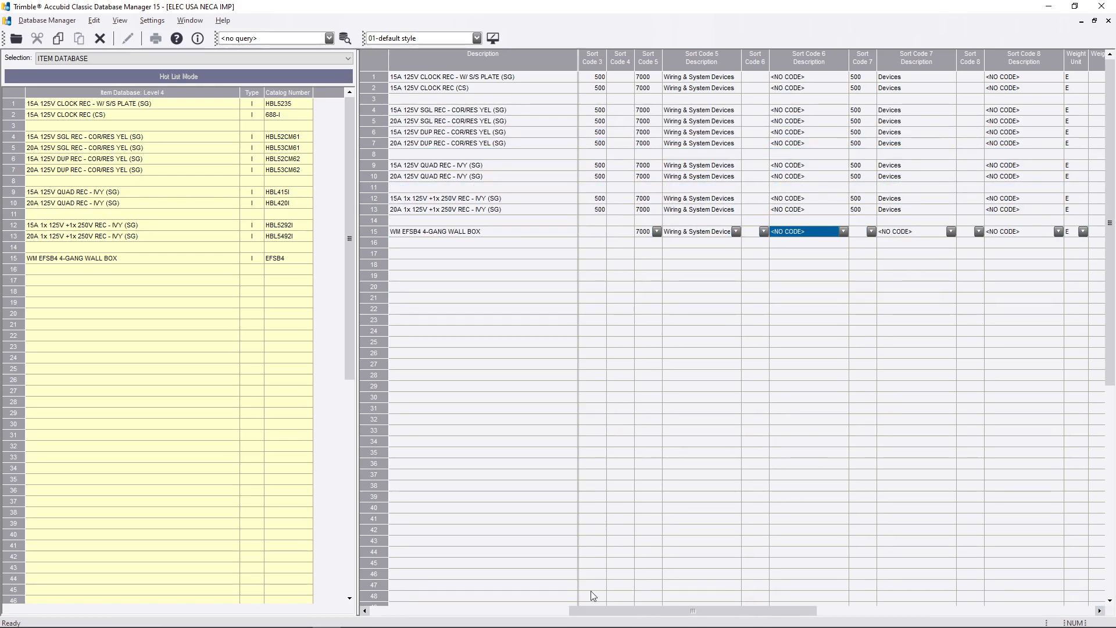
scroll("right", 3)
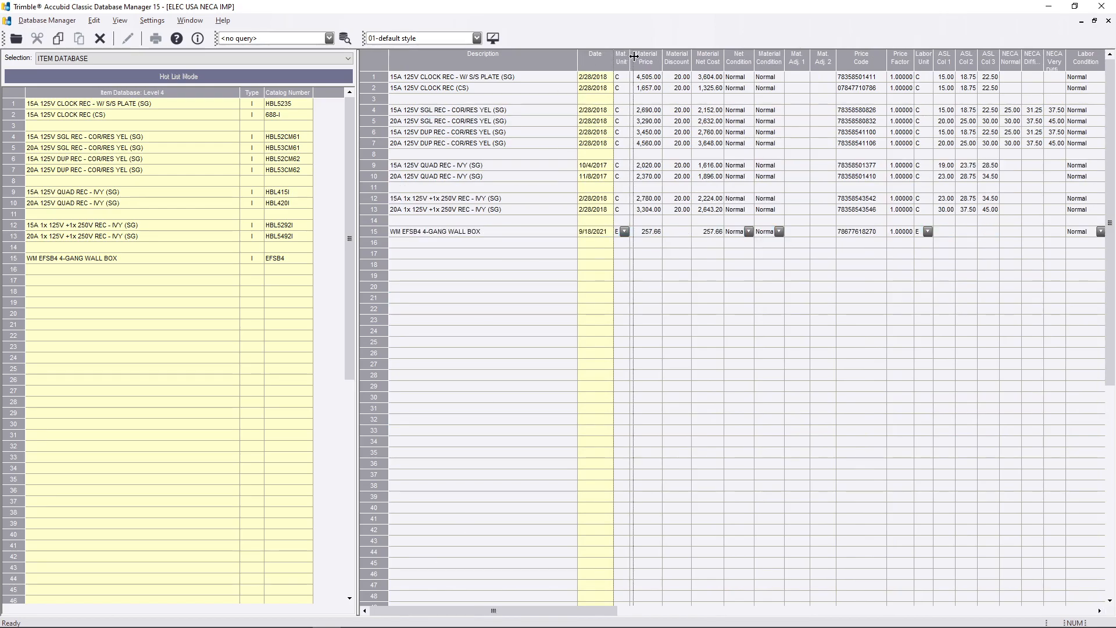
left_click(676, 297)
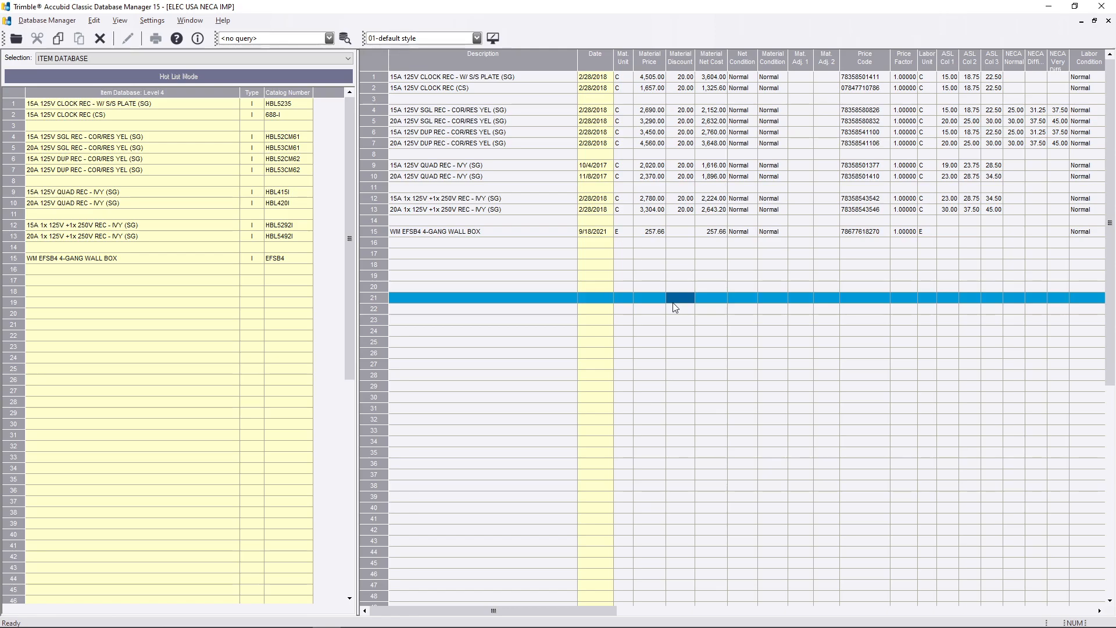
left_click(679, 298)
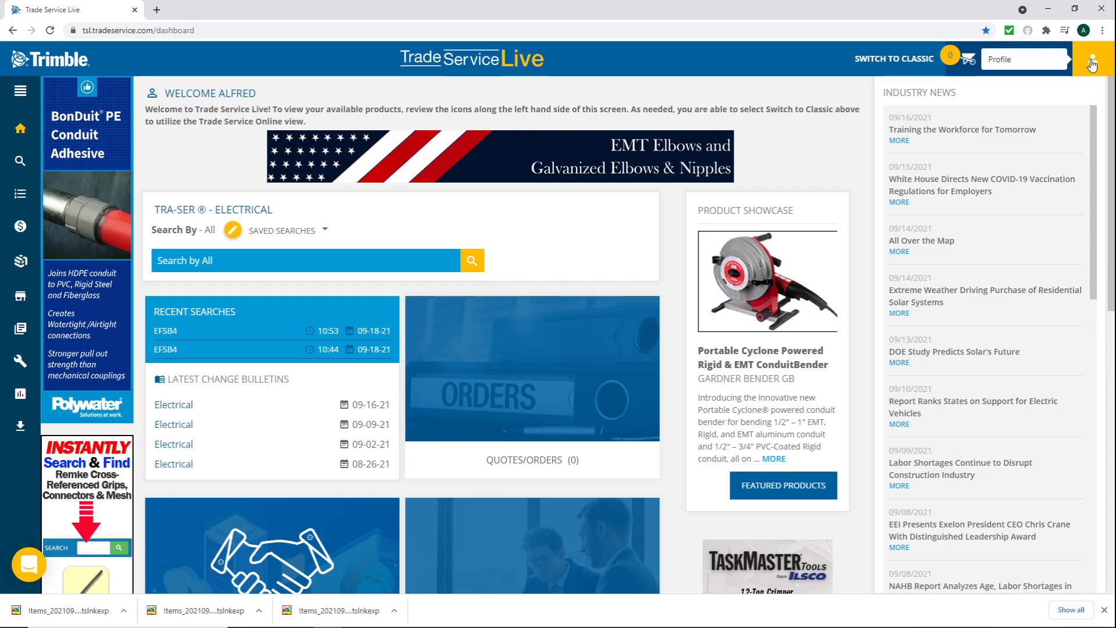
left_click(1092, 58)
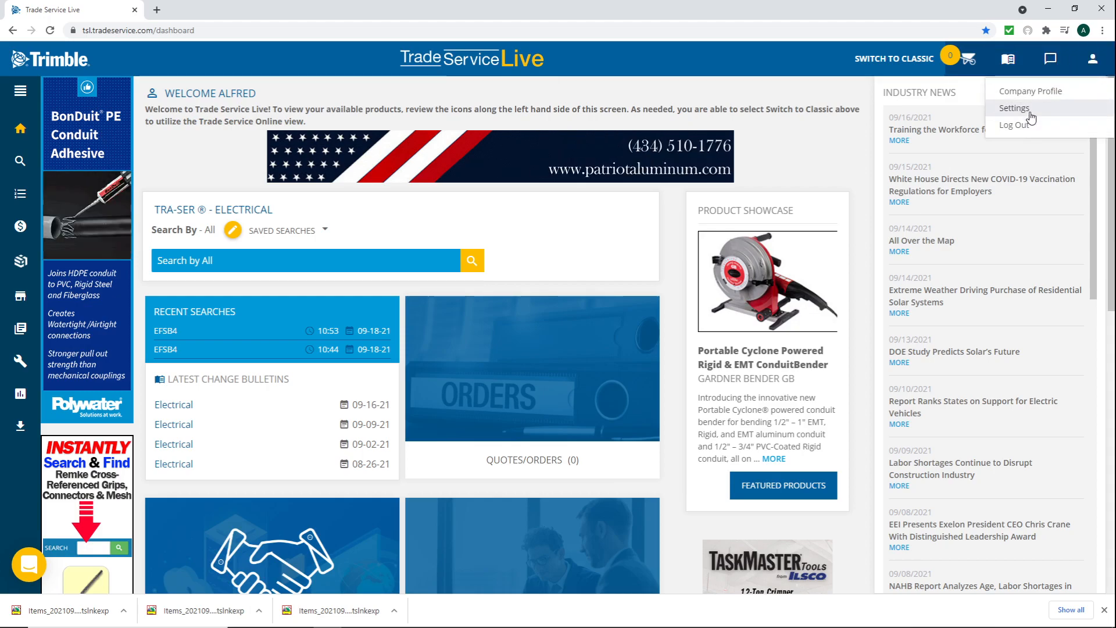
left_click(1014, 108)
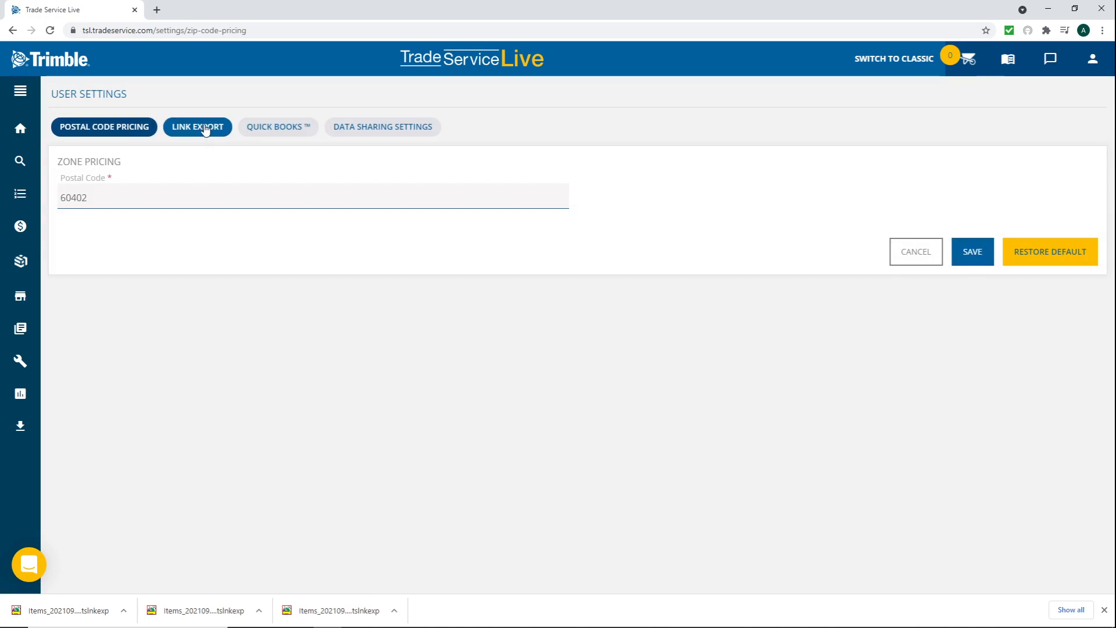
left_click(197, 127)
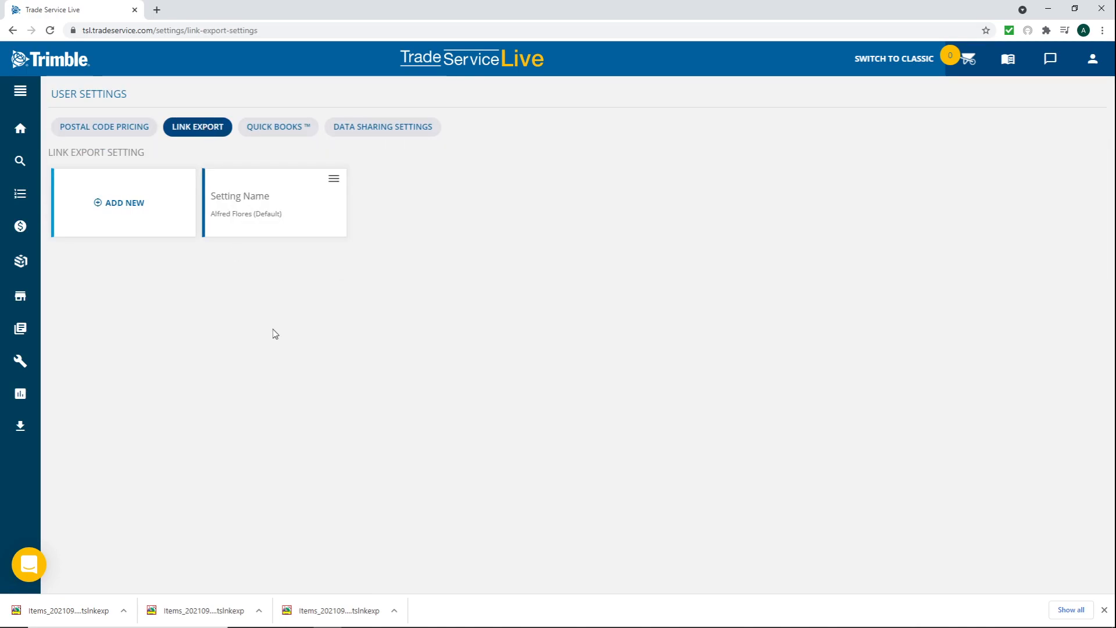
mouse_move(135, 214)
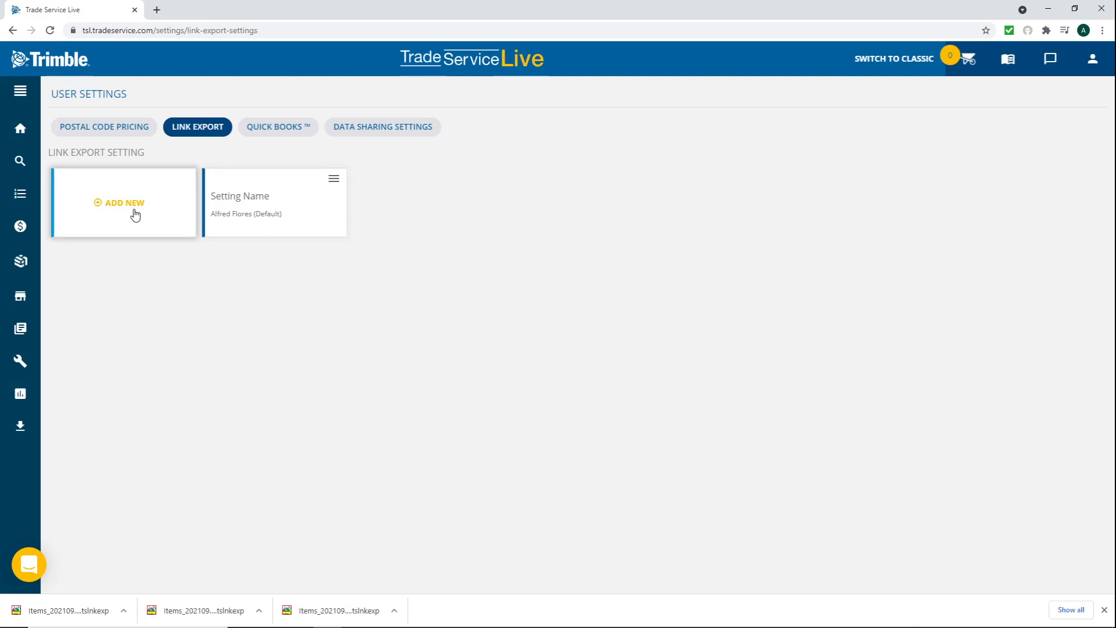
mouse_move(616, 397)
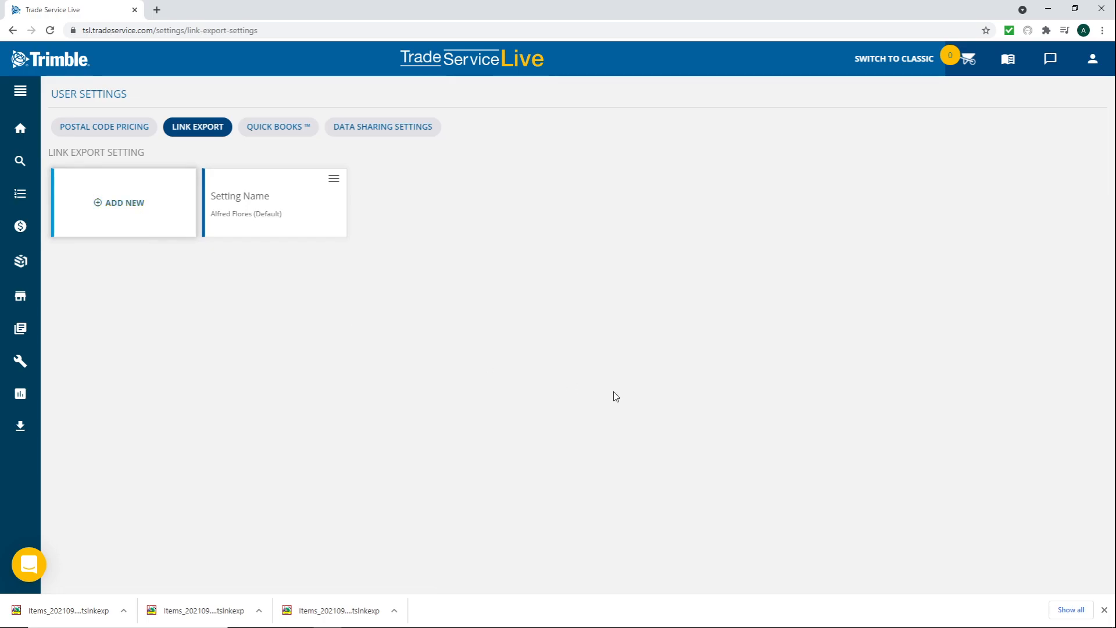
left_click(1104, 610)
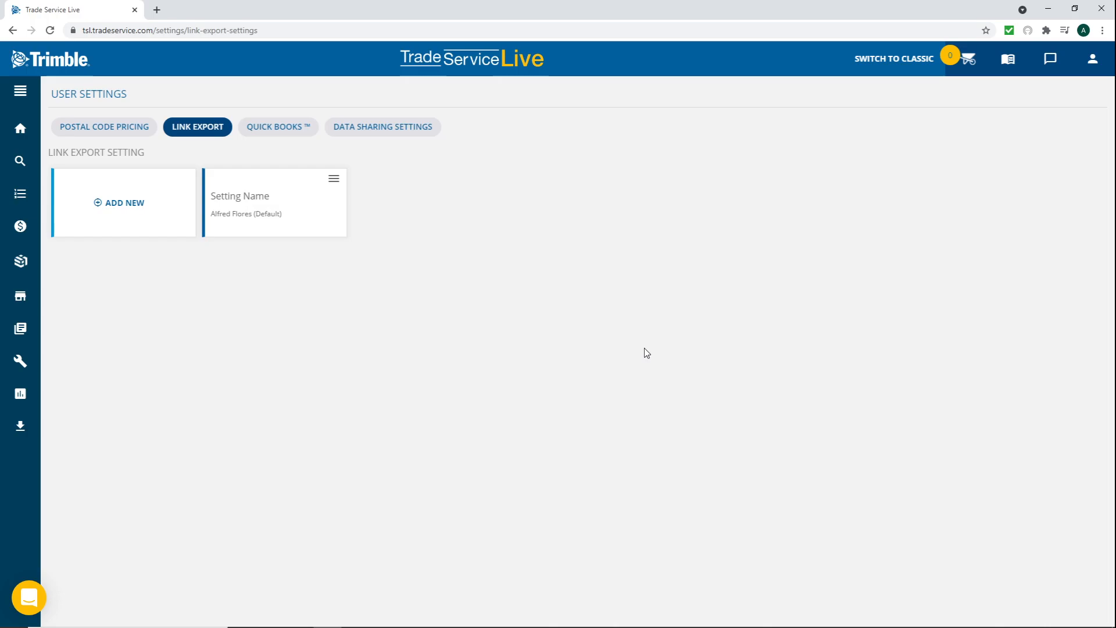
mouse_move(588, 326)
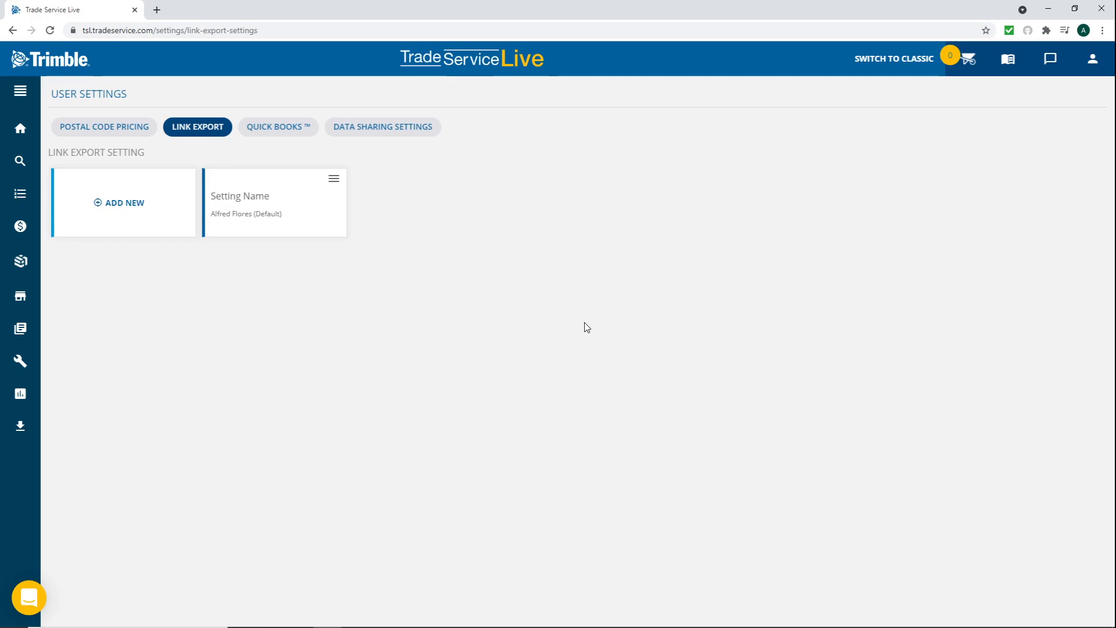
mouse_move(21, 129)
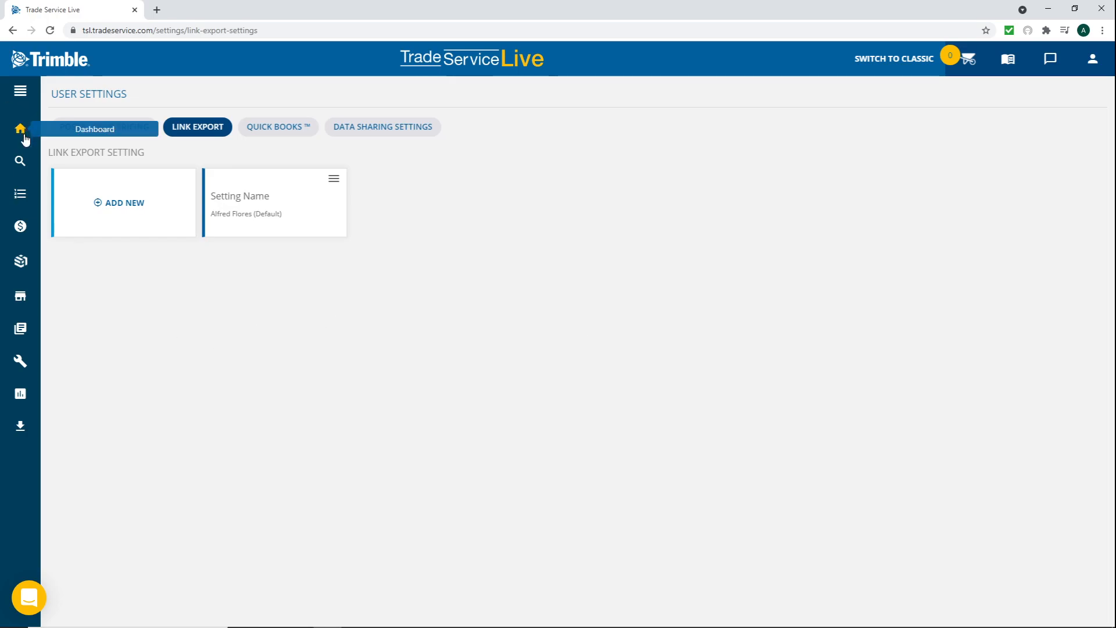
mouse_move(20, 425)
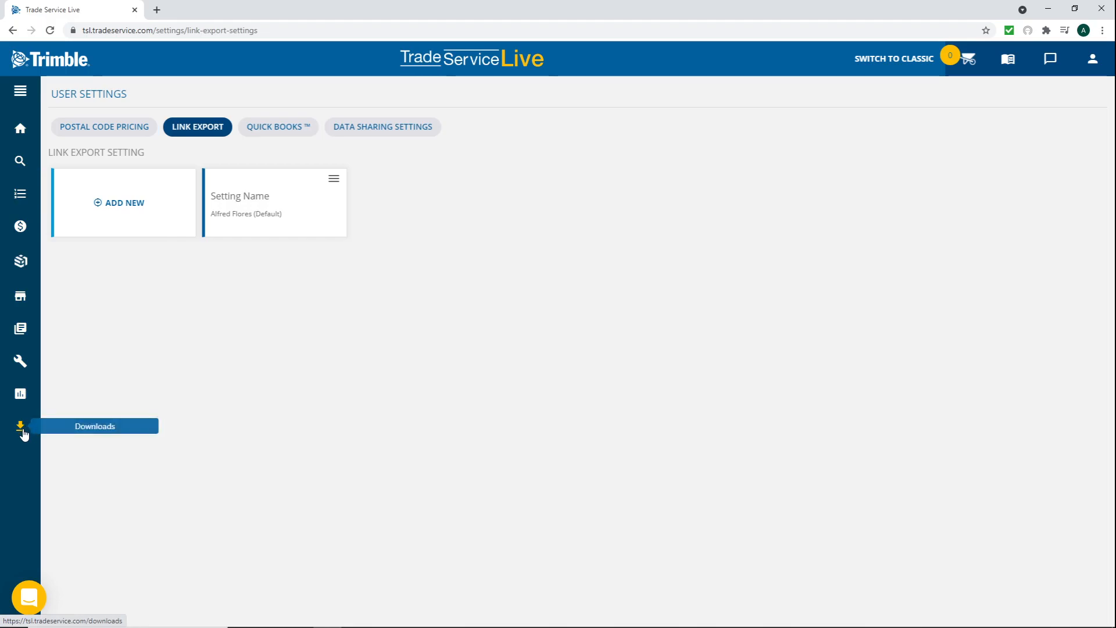
Open the Software Downloads page listing Link Export Bridge and other installers
left_click(21, 426)
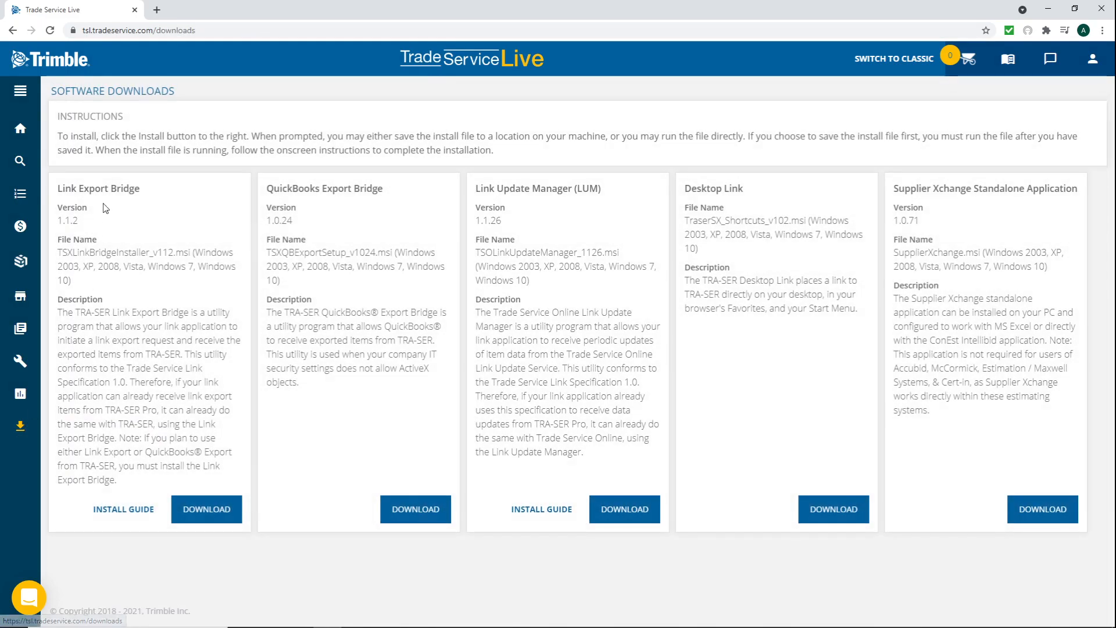
mouse_move(919, 191)
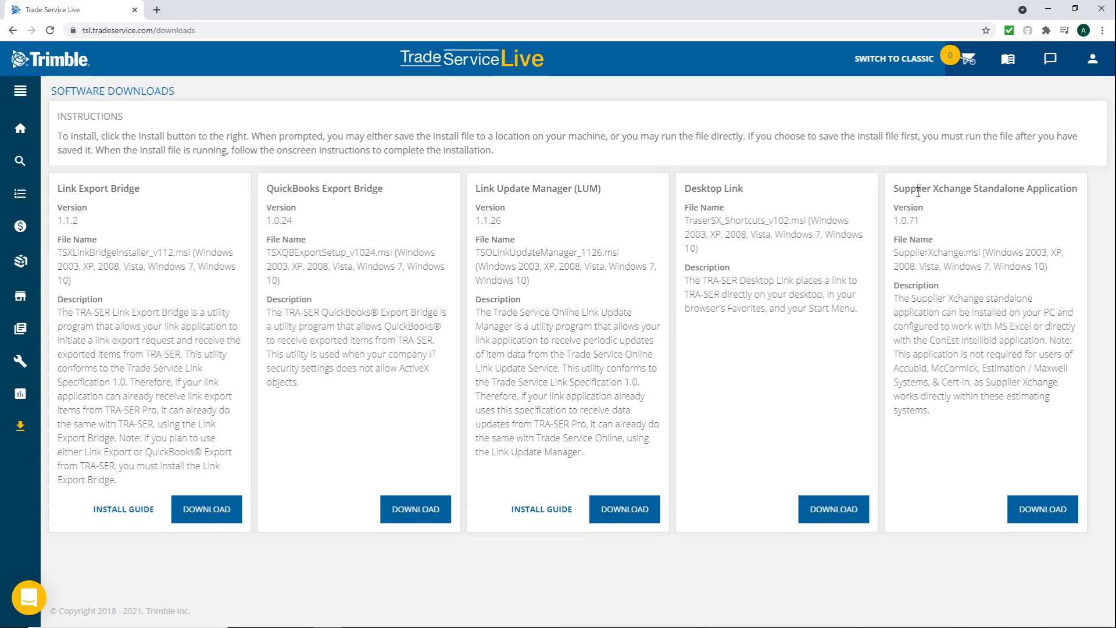
mouse_move(201, 336)
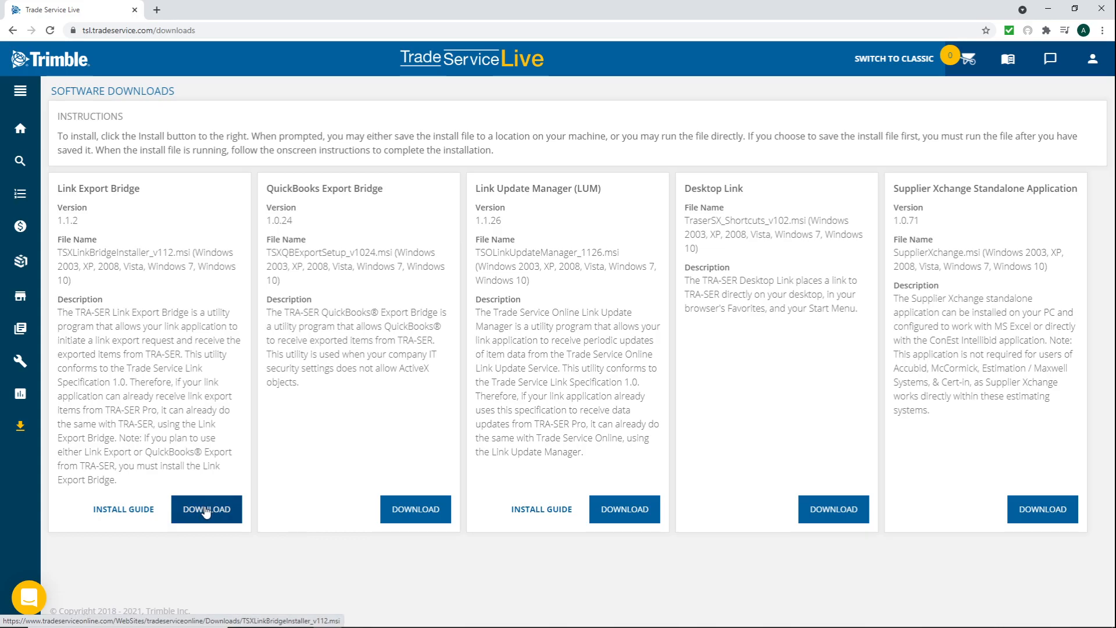
mouse_move(187, 496)
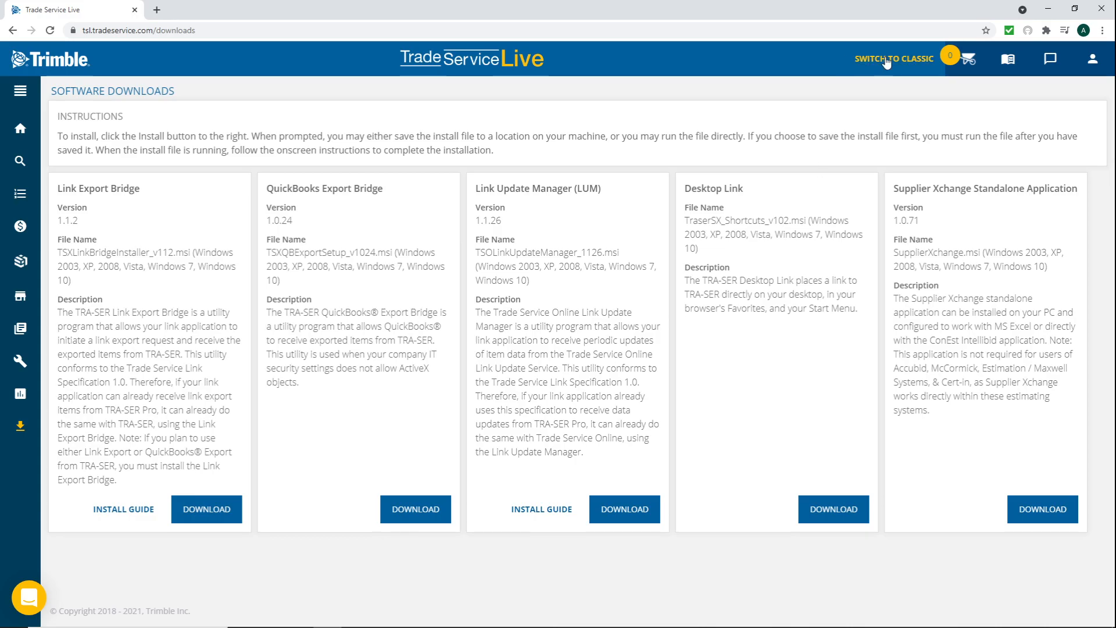
mouse_move(902, 66)
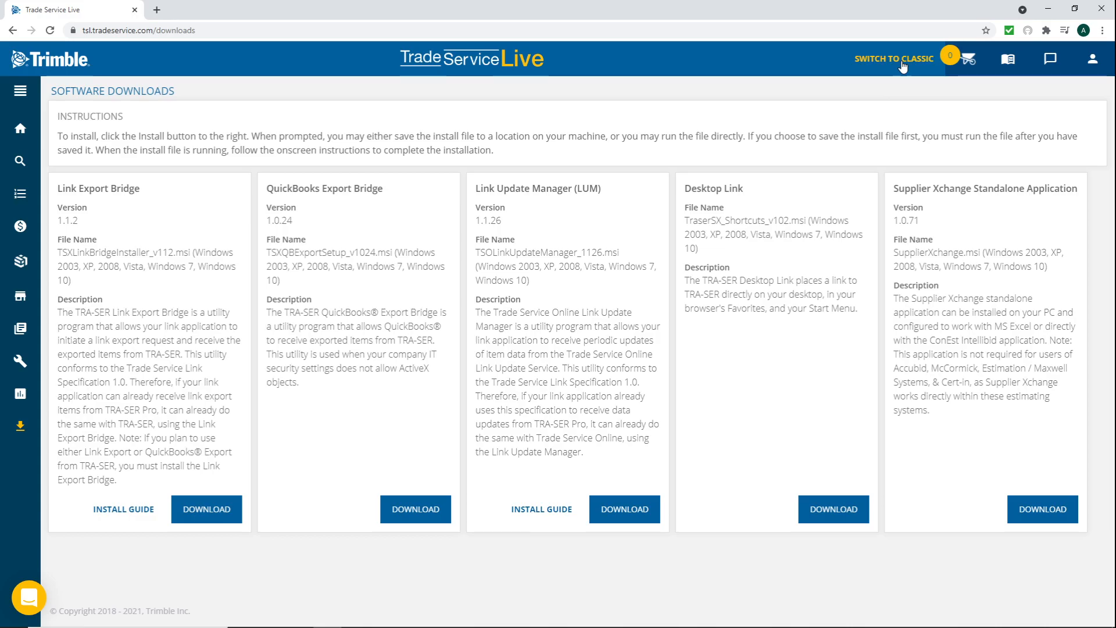
Switch to the classic Trade Service Online site, sending 'Other' as the feedback reason
left_click(894, 58)
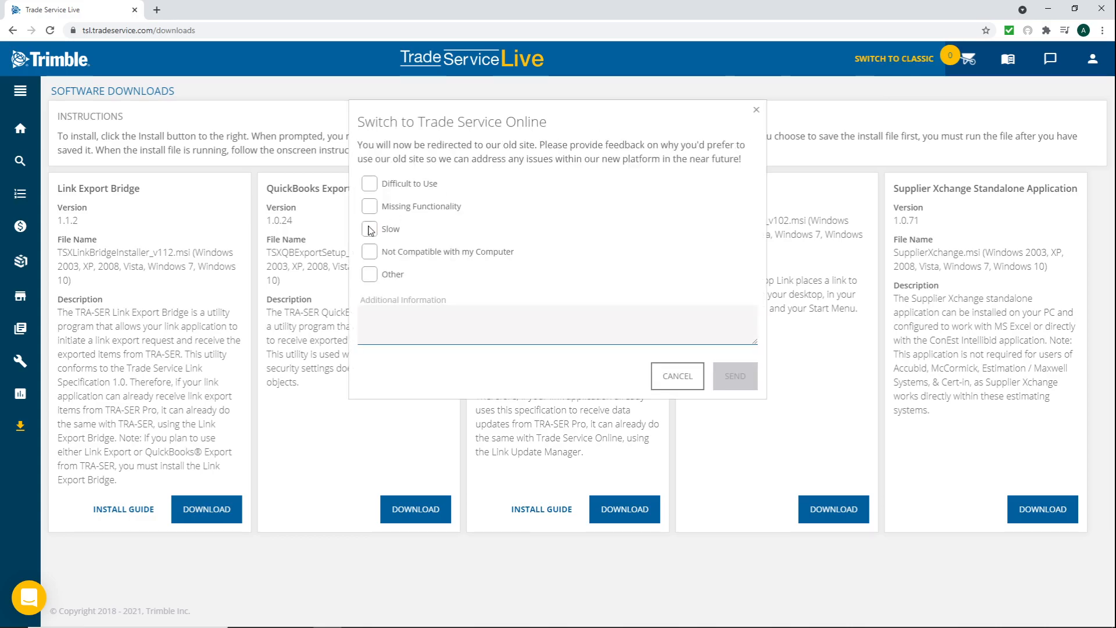
left_click(369, 274)
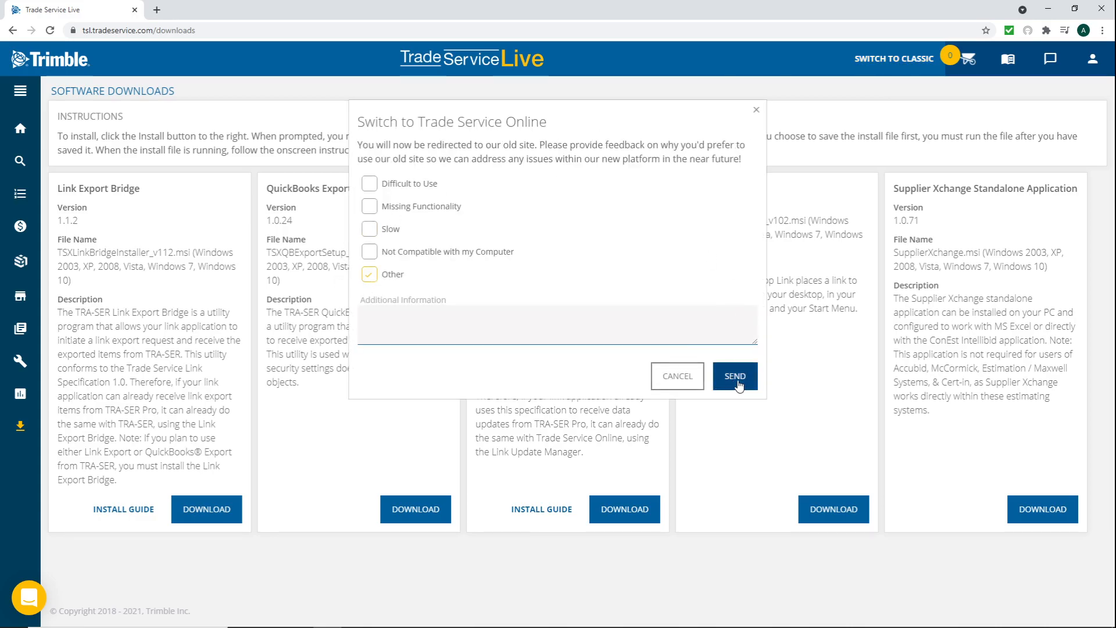
left_click(735, 377)
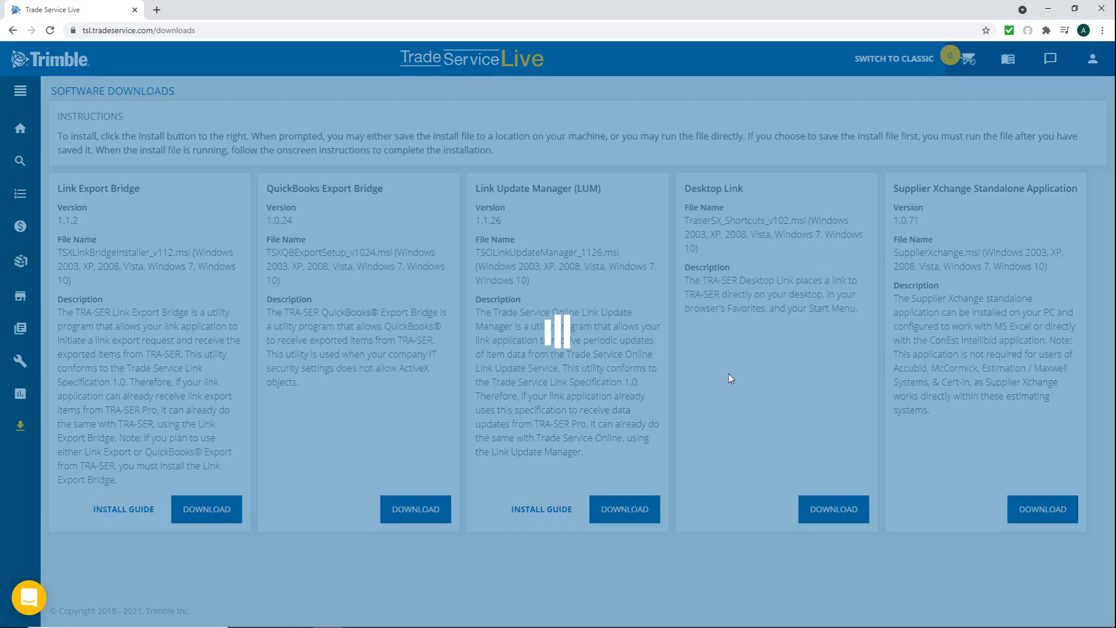
left_click(1094, 58)
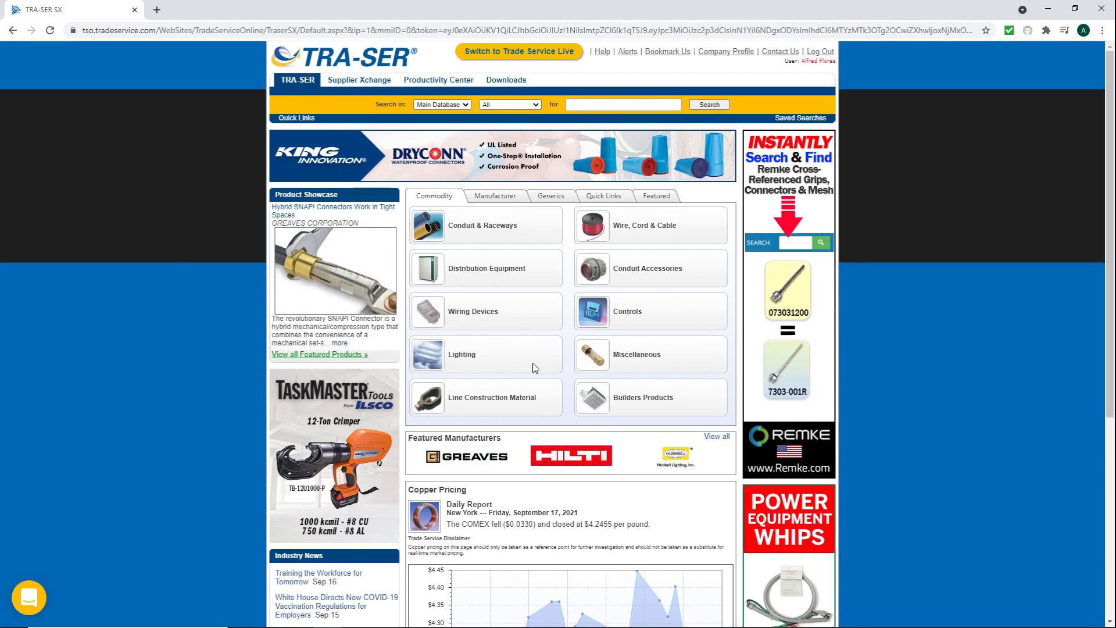
Search the TRA-SER database for efsb4, returning six items led by Wiremold's EFSB4 wall box
left_click(623, 105)
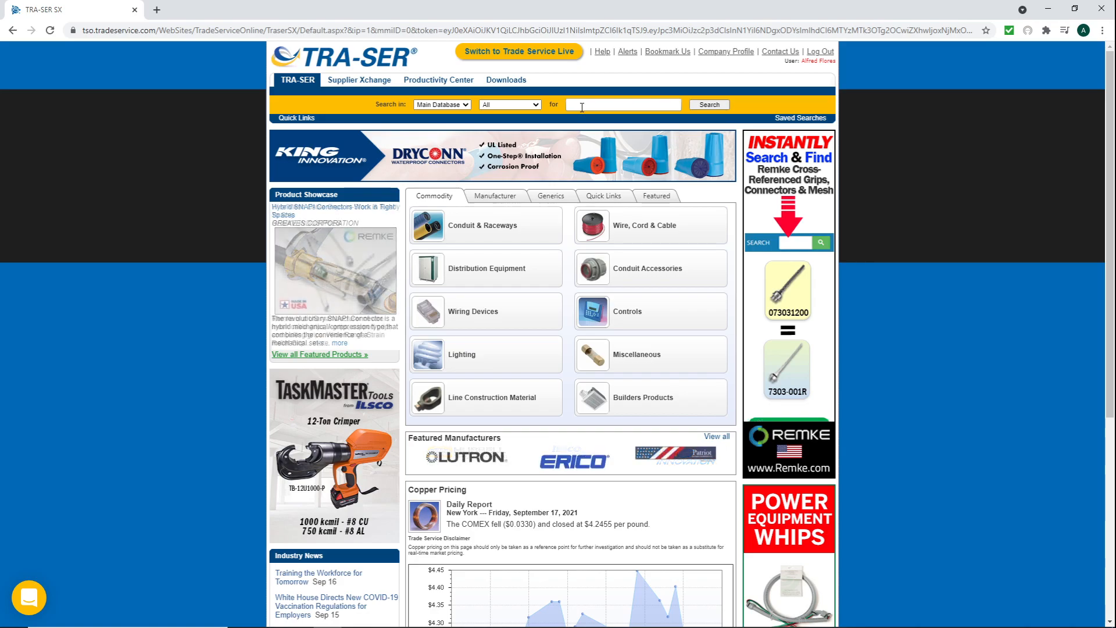
type("e")
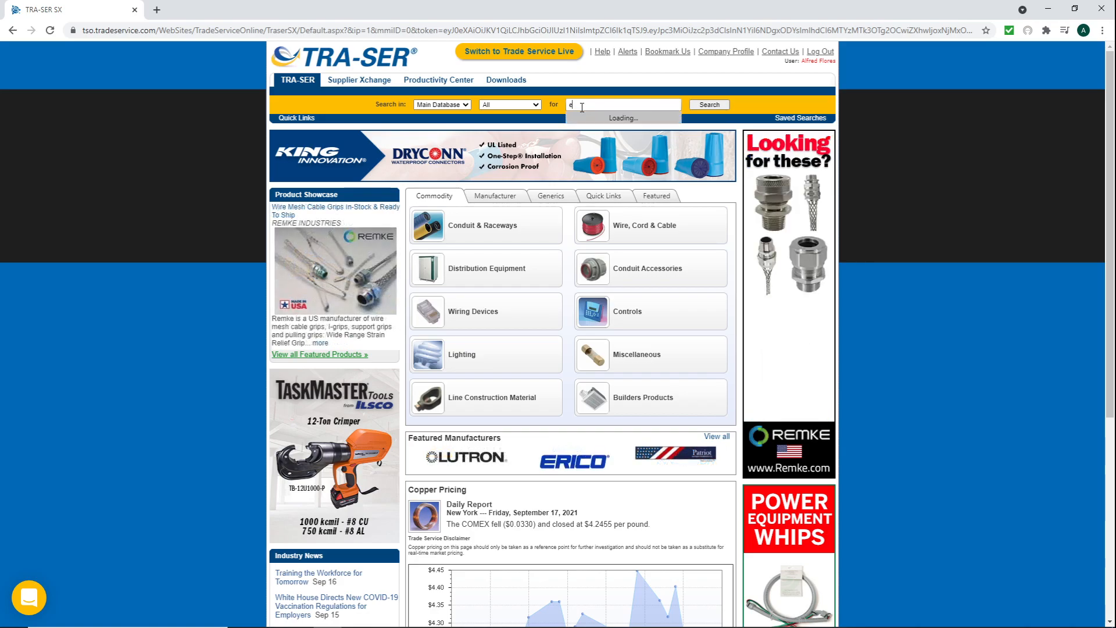
type("fsb4")
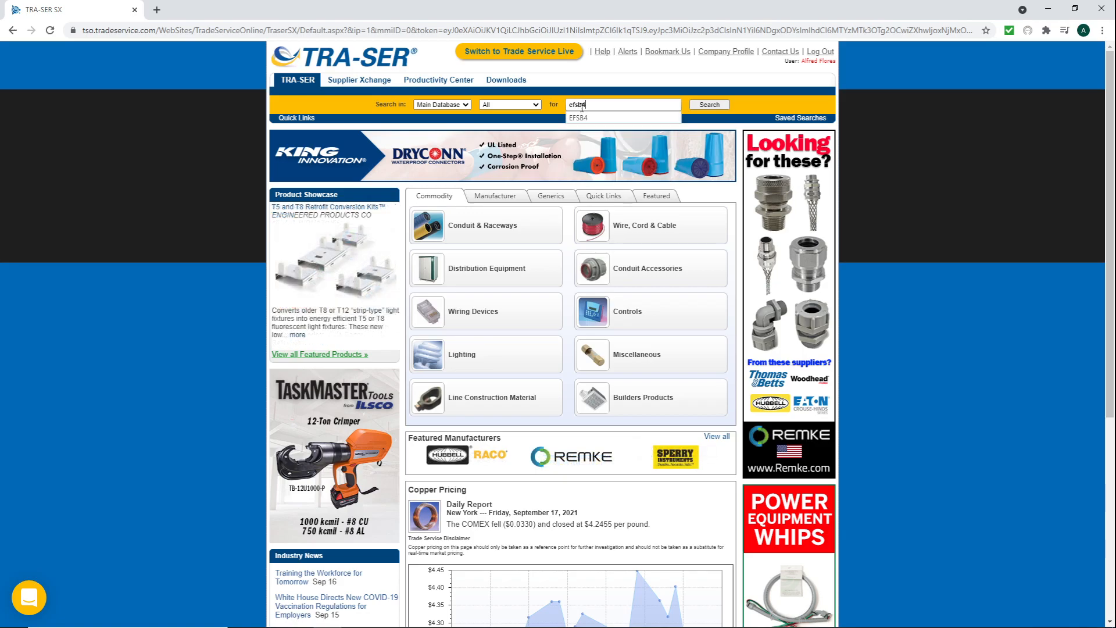
left_click(708, 104)
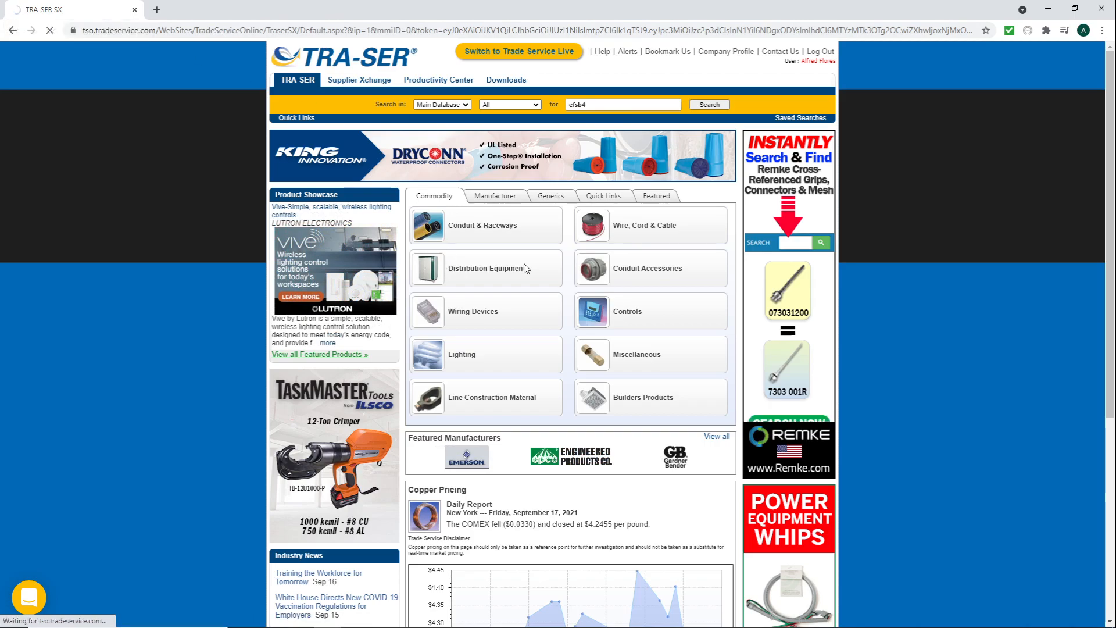
left_click(707, 104)
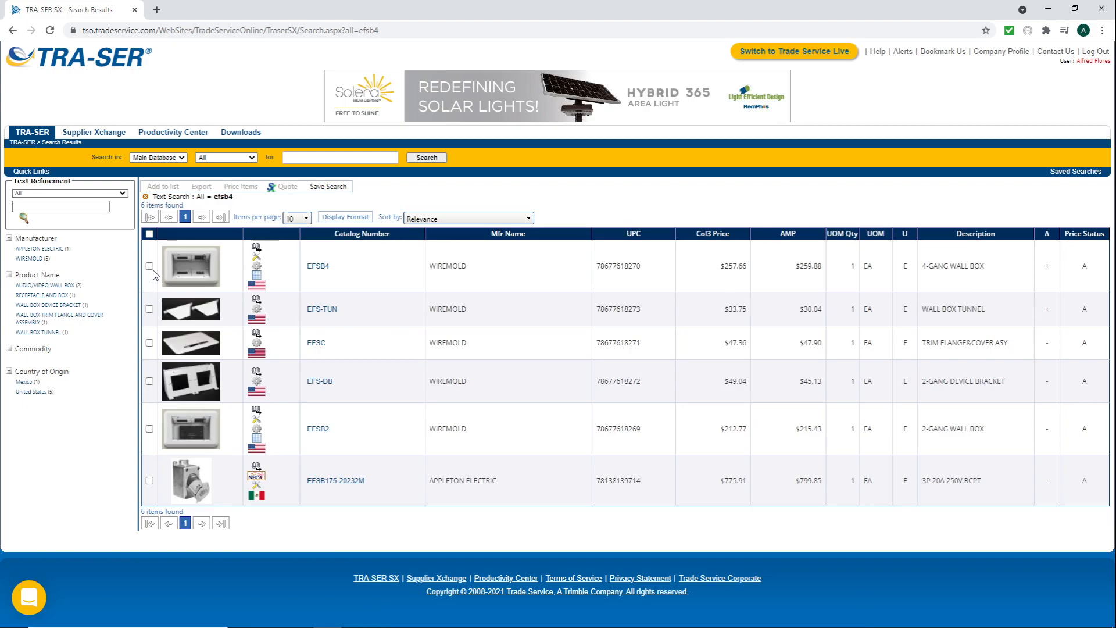
Link-export the checked Wiremold EFSB4 4-gang wall box to download Search.tslinkexp
left_click(149, 266)
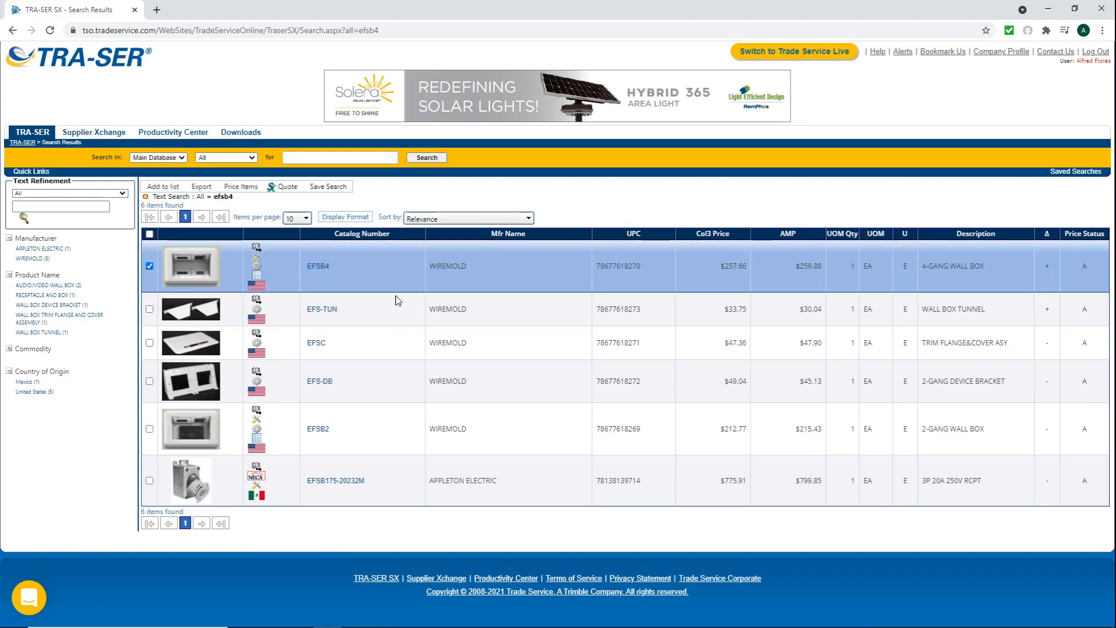
left_click(202, 186)
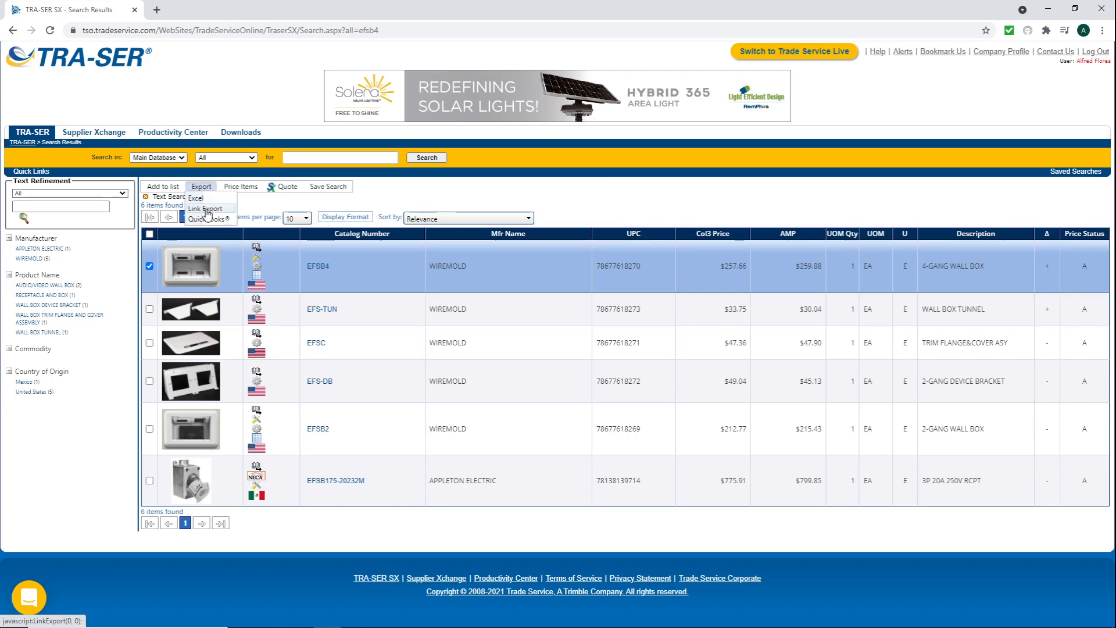
mouse_move(208, 209)
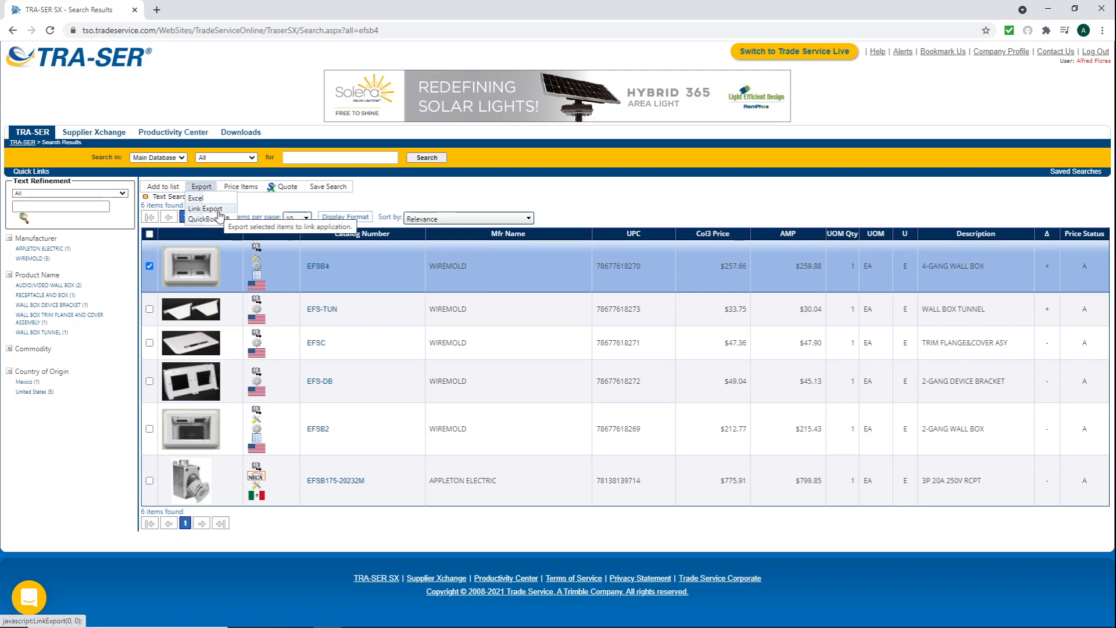
left_click(207, 209)
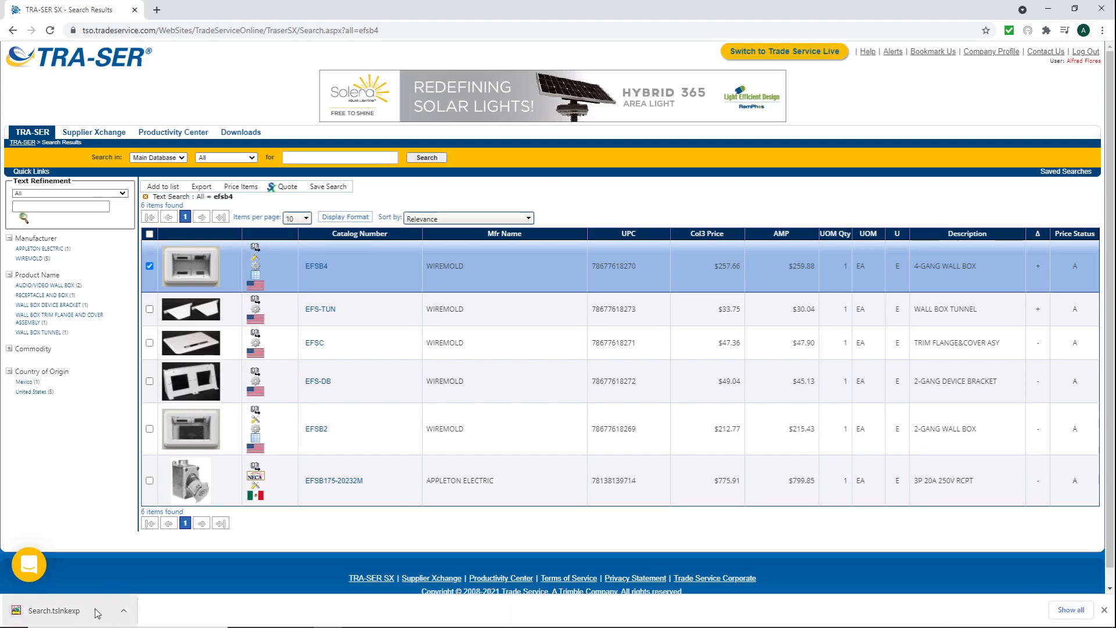
mouse_move(98, 613)
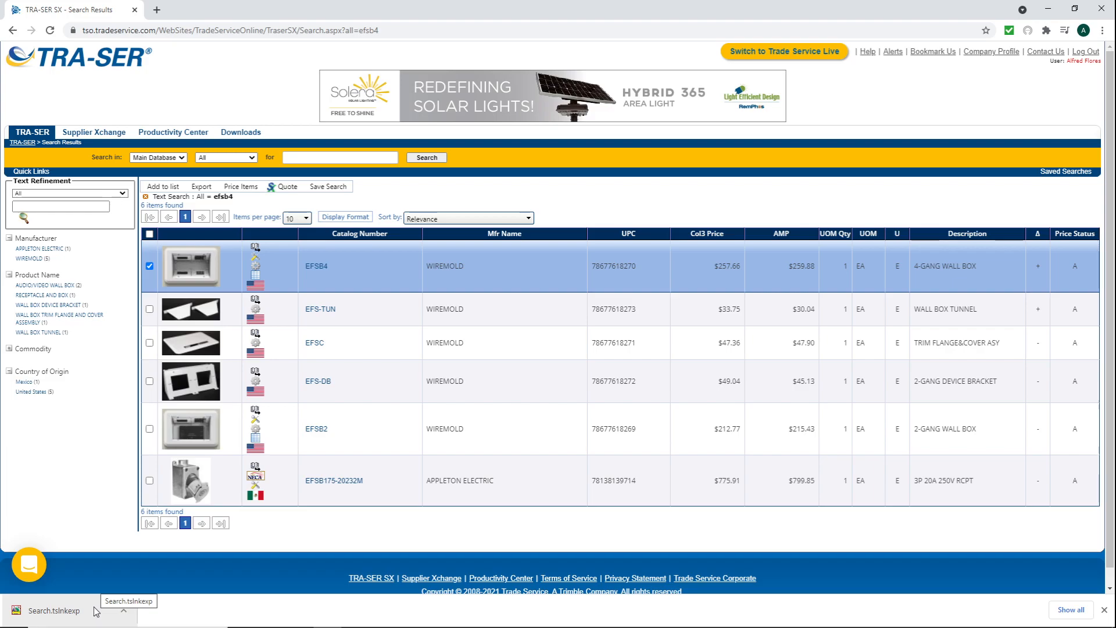
mouse_move(650, 160)
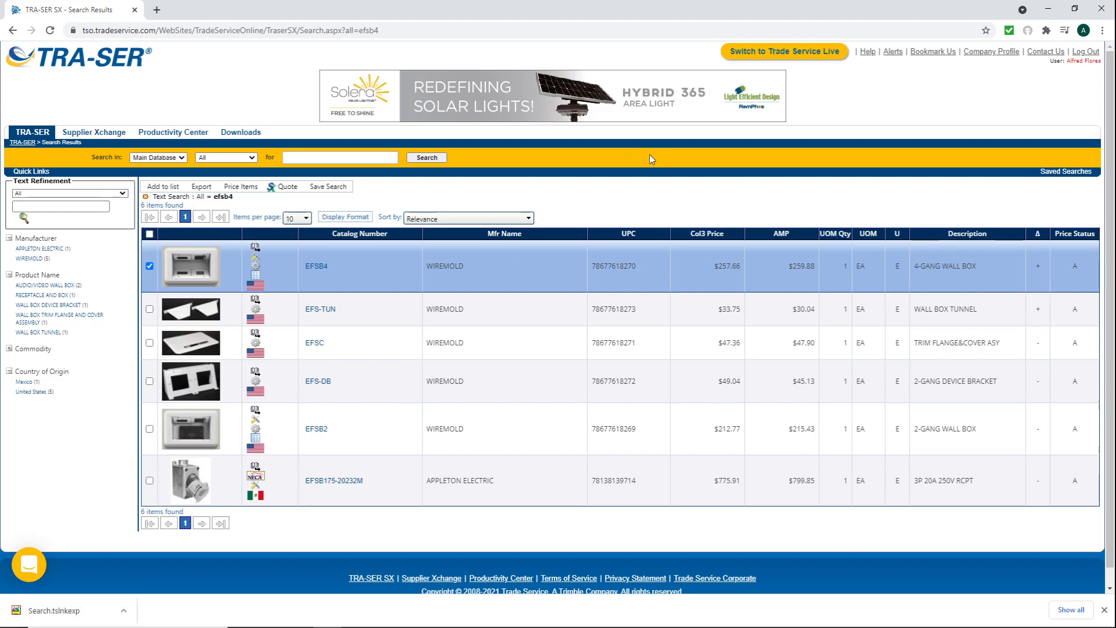
mouse_move(584, 203)
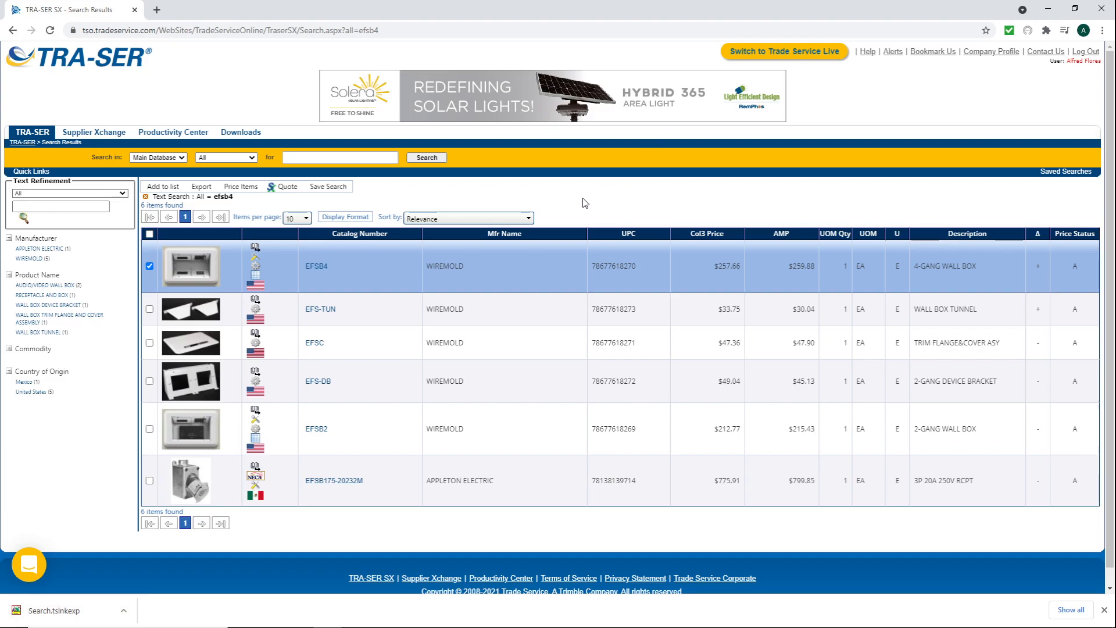